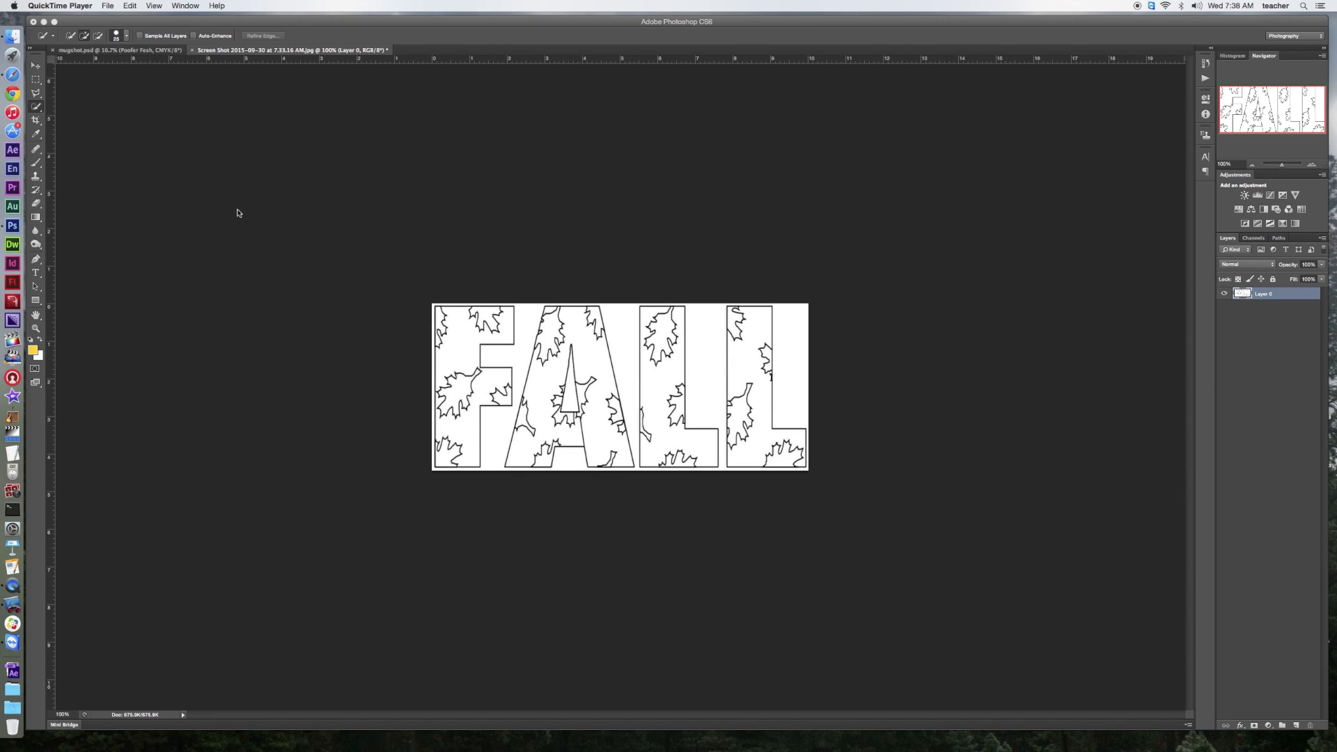
{"action": "mouse_move", "coordinate": [259, 217]}
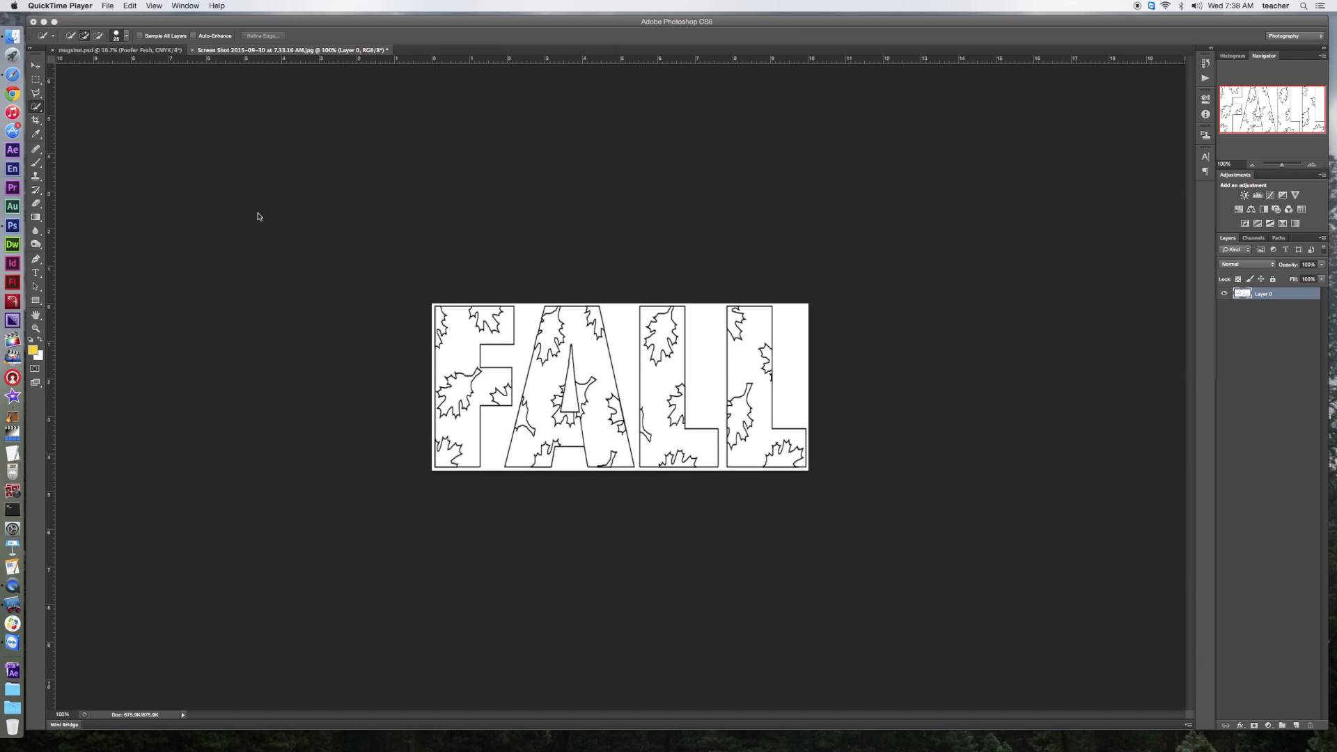
{"action": "mouse_move", "coordinate": [269, 149]}
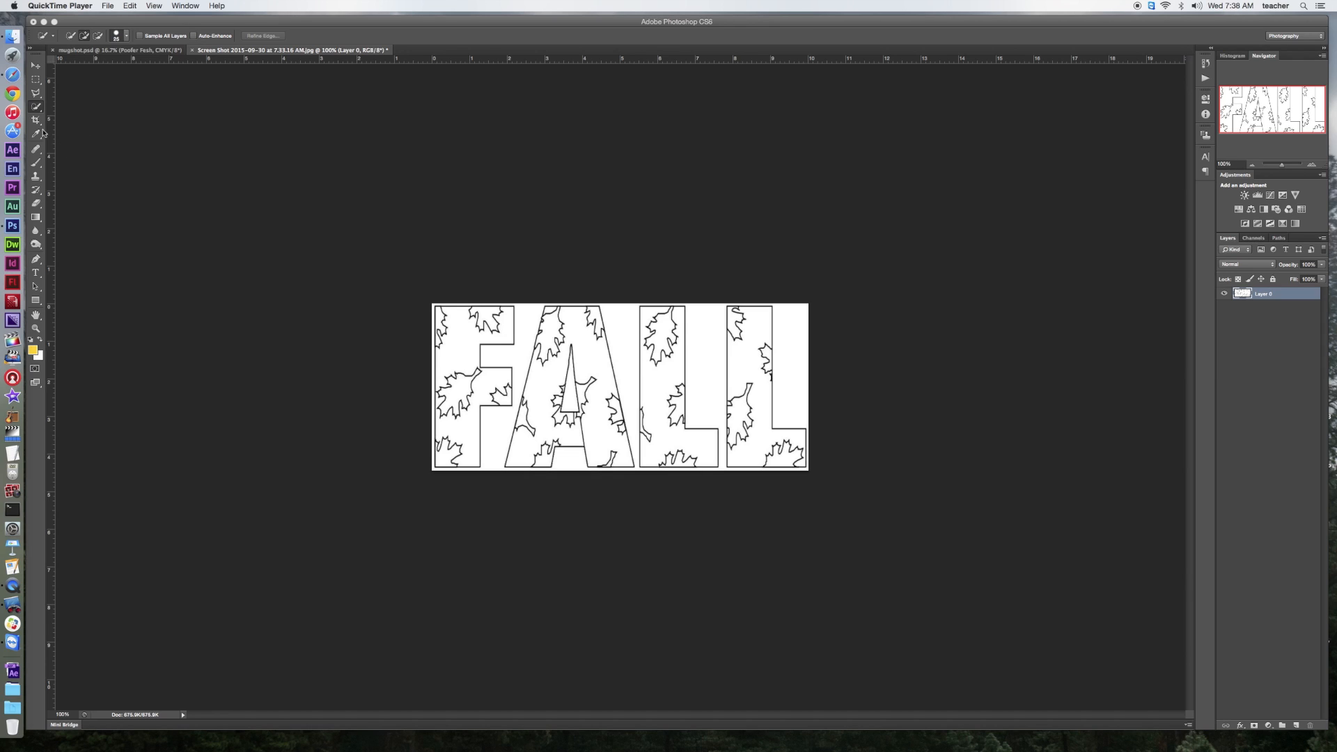
{"action": "mouse_move", "coordinate": [531, 382]}
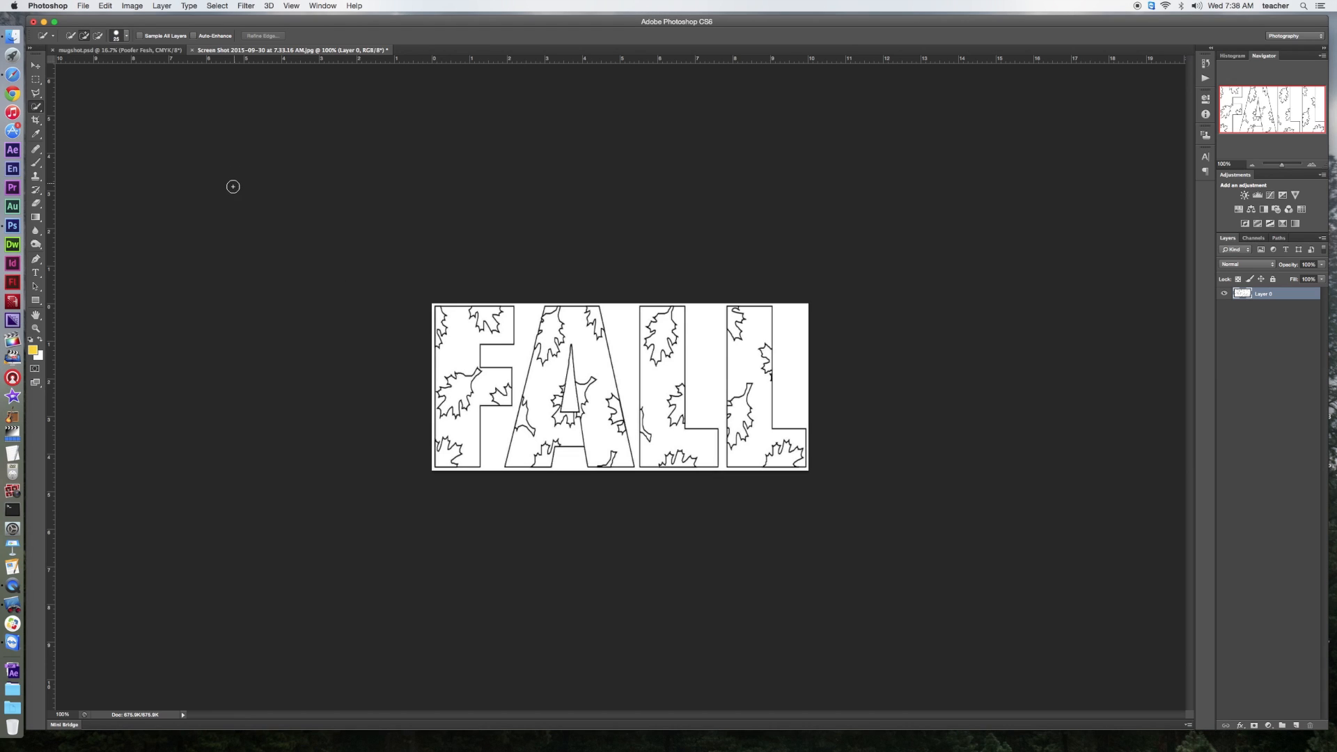
{"action": "mouse_move", "coordinate": [551, 327]}
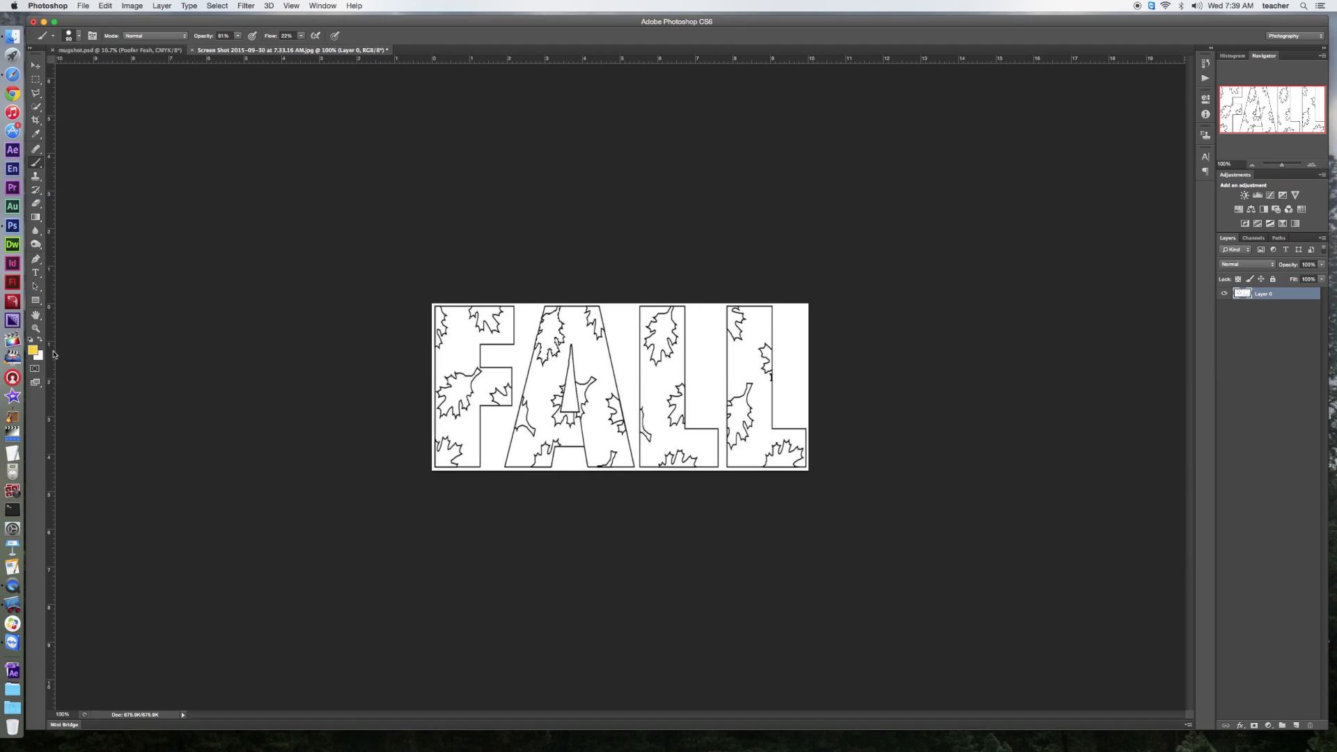
Set the foreground paint colour to a deep crimson red in the Color Picker
{"action": "left_click", "coordinate": [35, 348]}
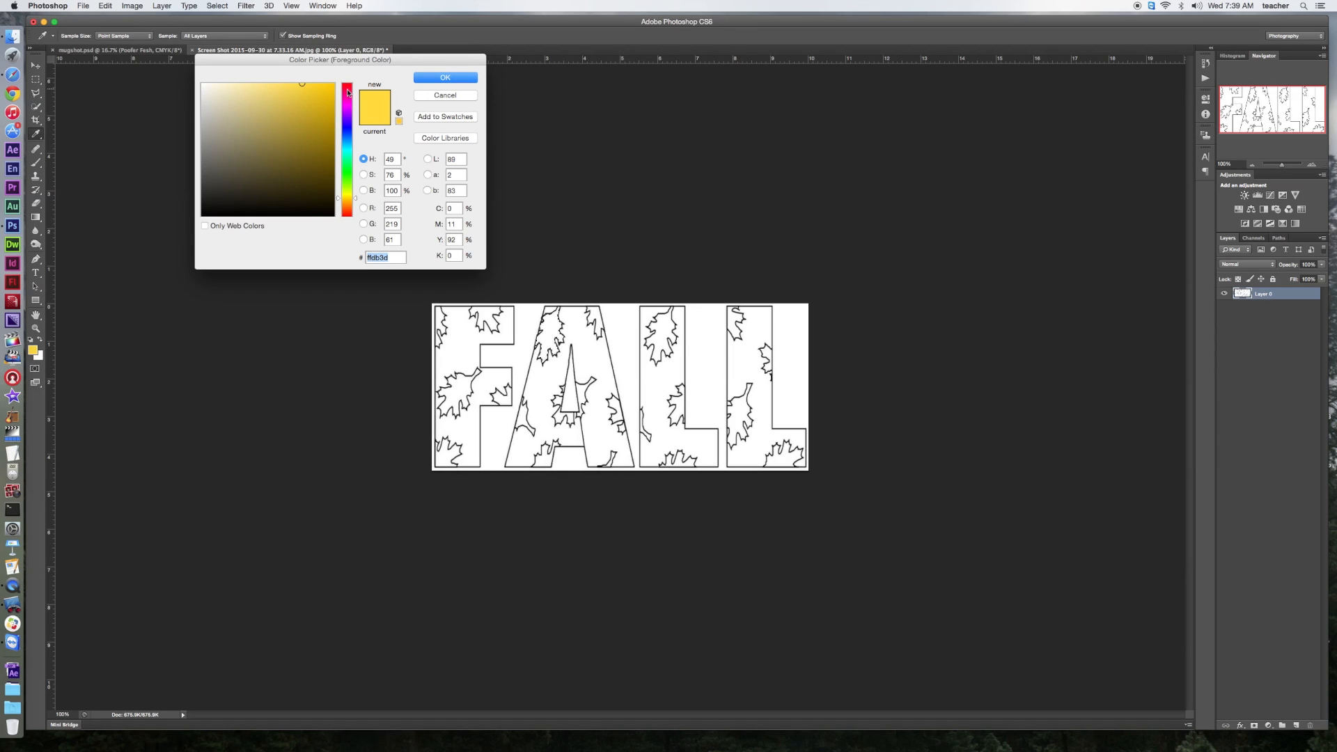
{"action": "left_click", "coordinate": [347, 119]}
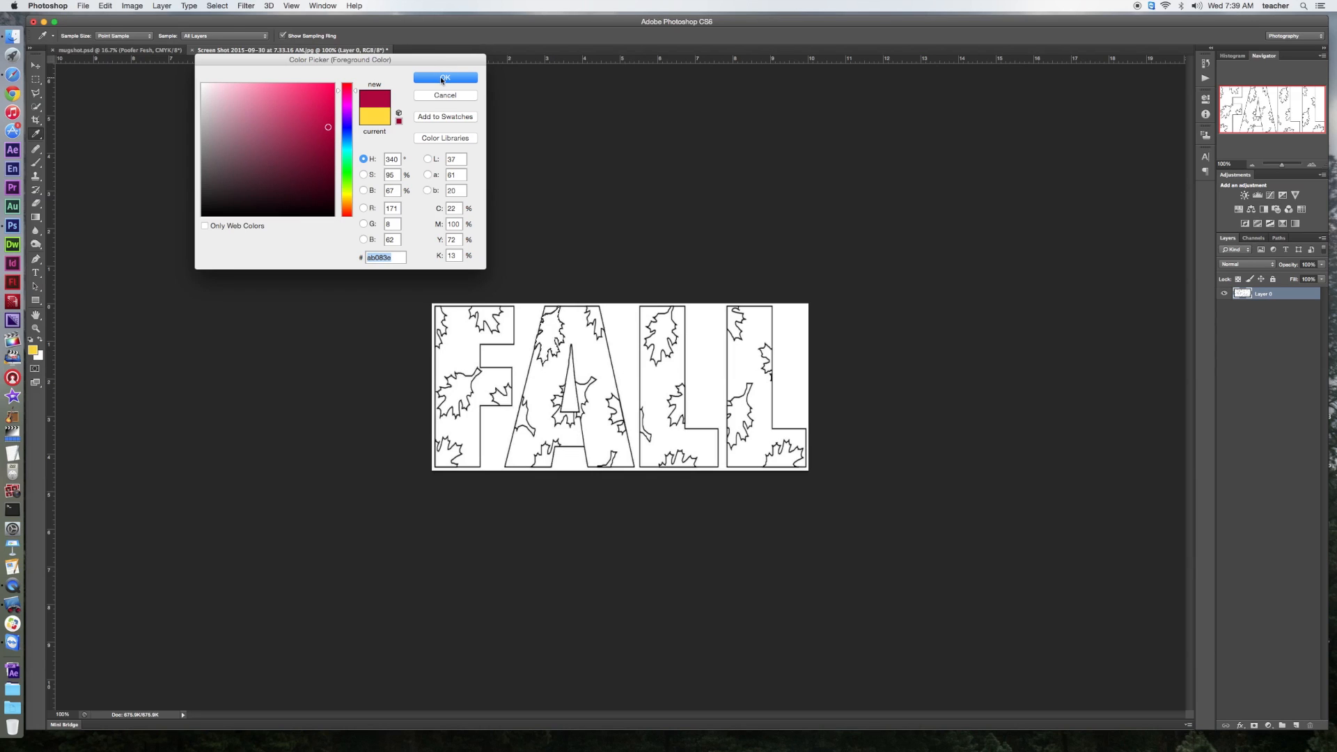
{"action": "left_click", "coordinate": [444, 78]}
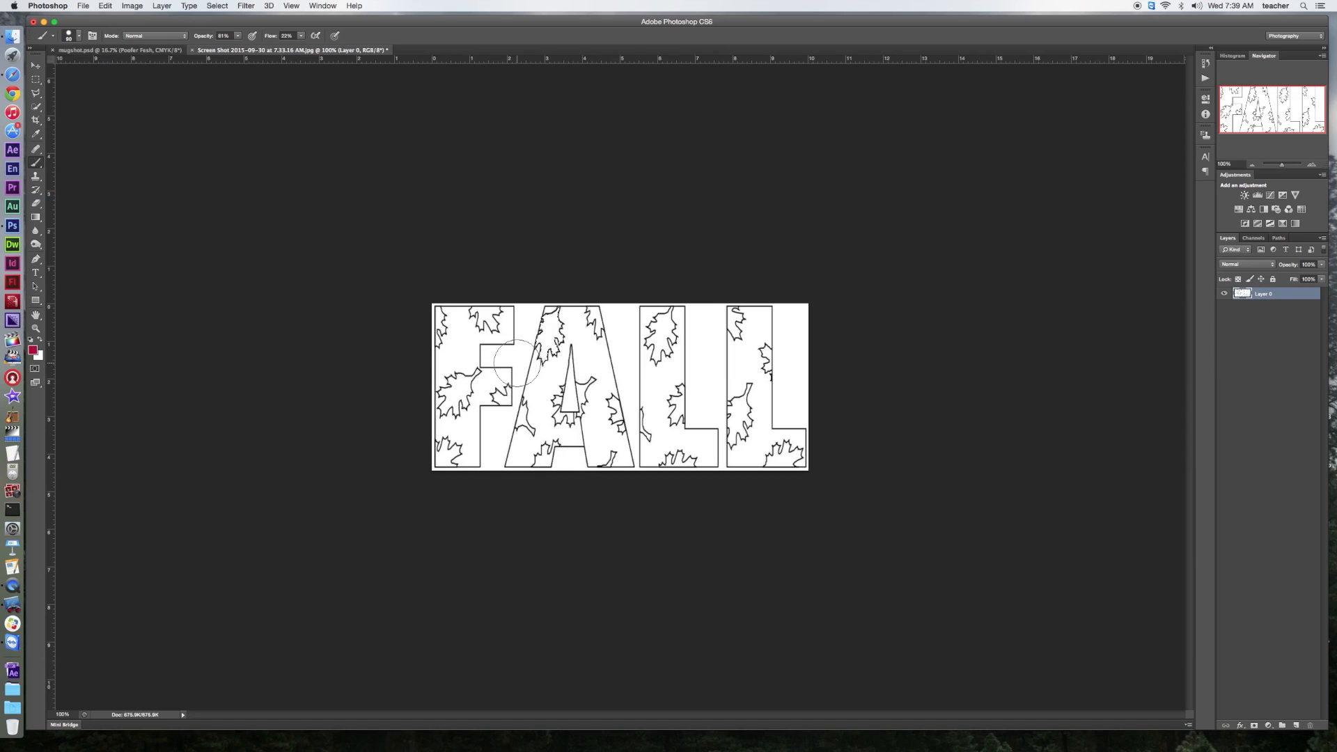
{"action": "mouse_move", "coordinate": [169, 127]}
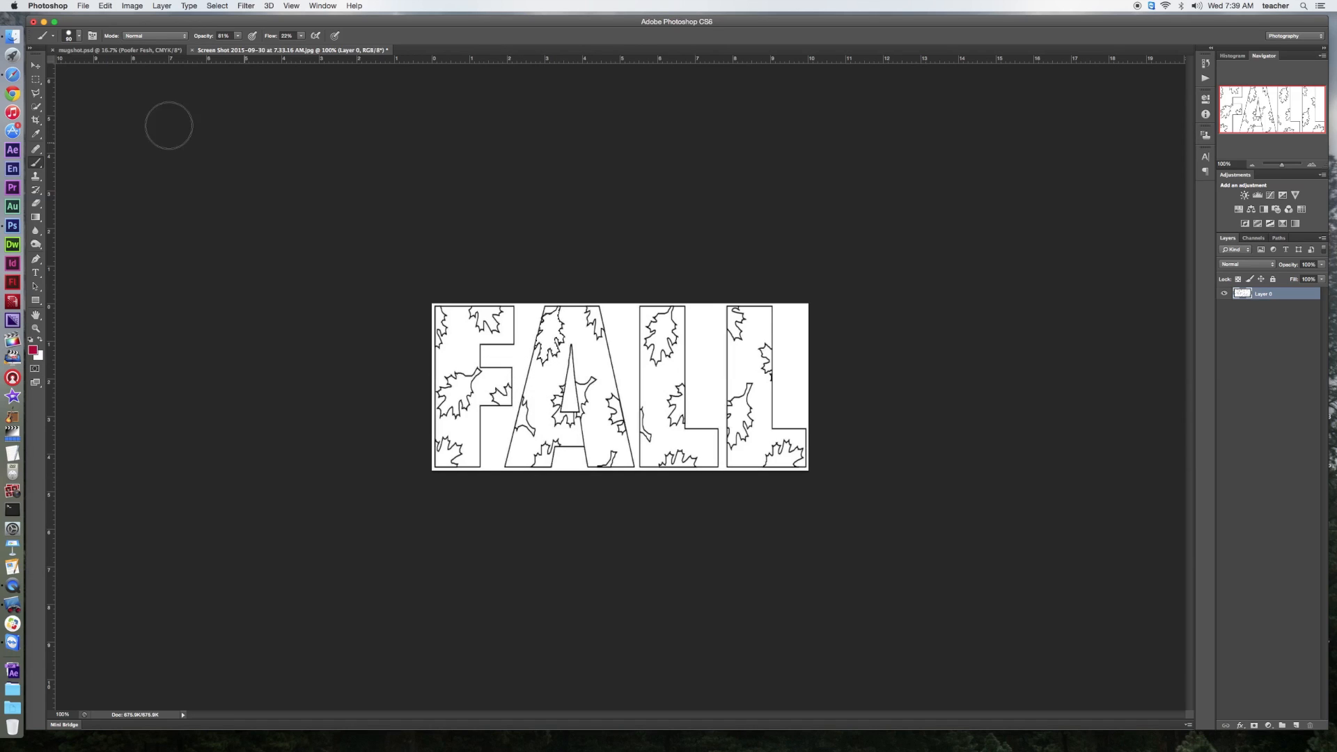
Adjust the brush size in the Brush Preset picker before painting the leaf
{"action": "left_click", "coordinate": [76, 36]}
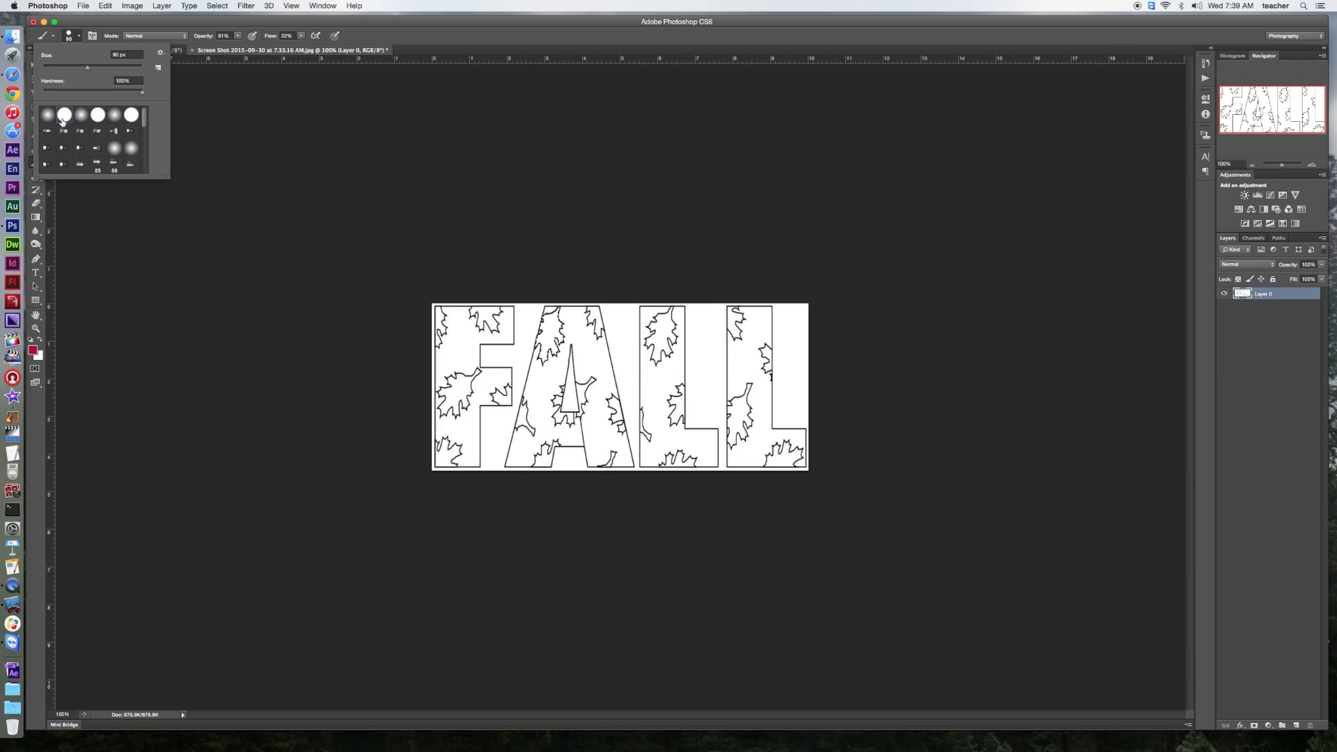
{"action": "mouse_move", "coordinate": [64, 114]}
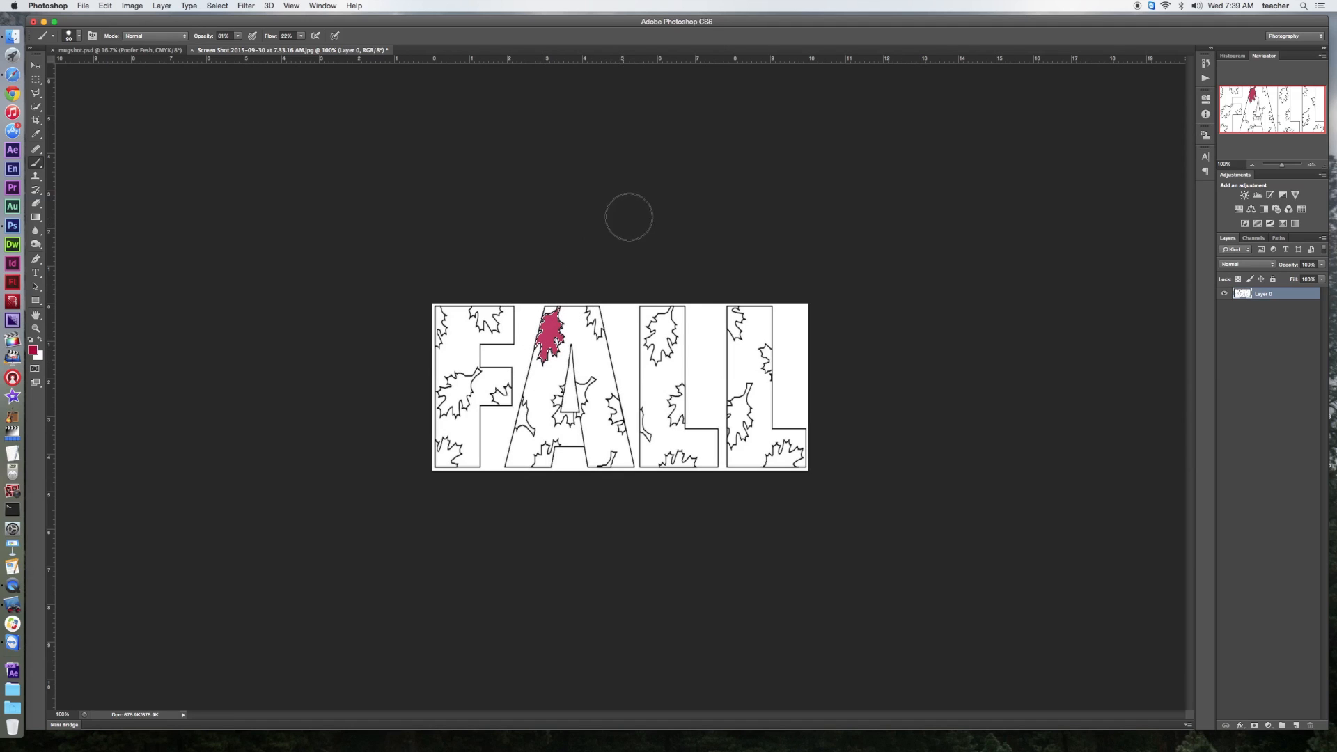
{"action": "mouse_move", "coordinate": [695, 236]}
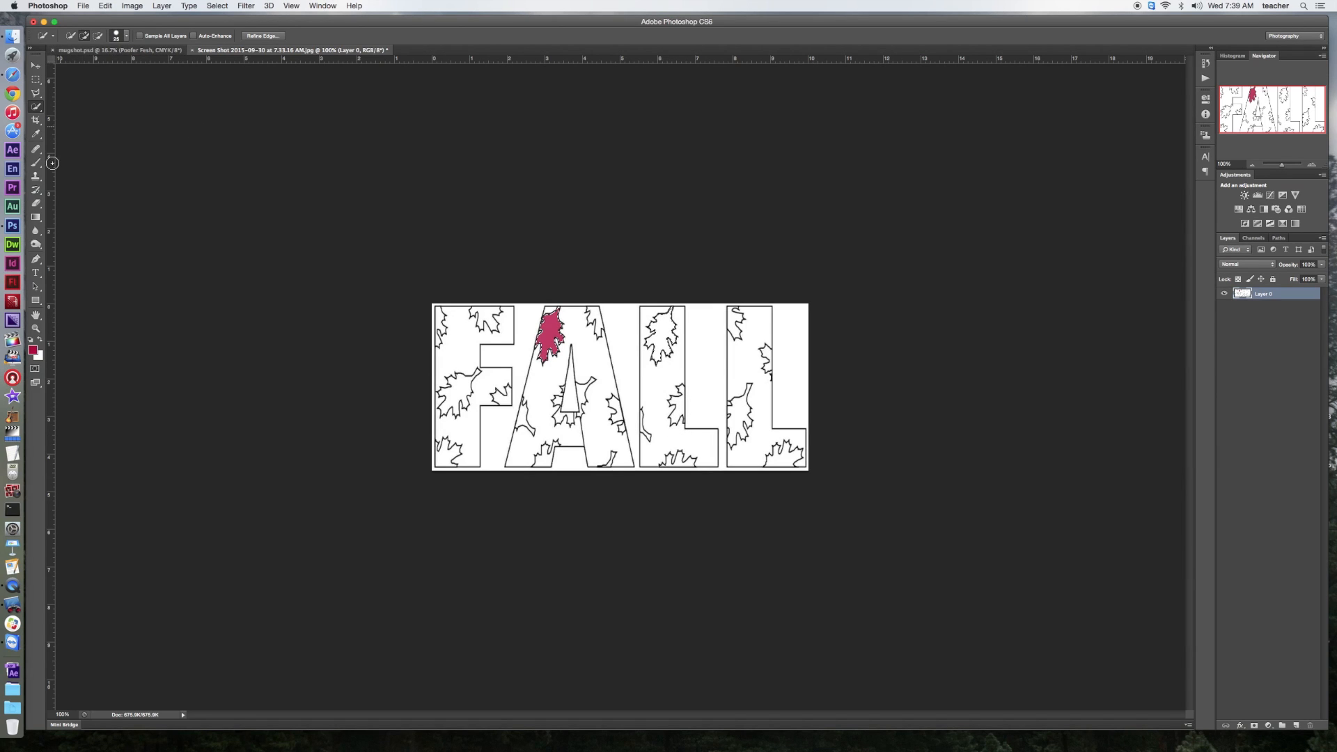
Set the foreground paint colour to orange (ec7409)
{"action": "left_click", "coordinate": [34, 347]}
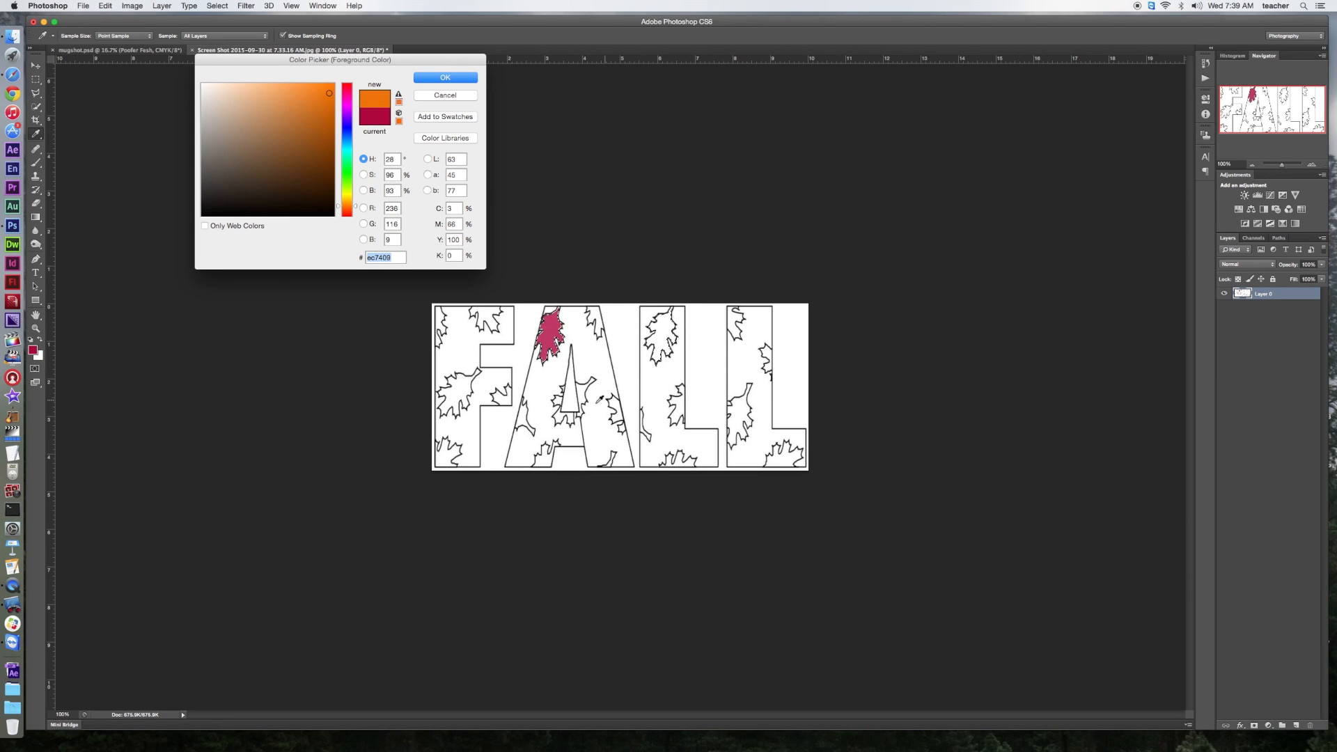
{"action": "left_click", "coordinate": [445, 77]}
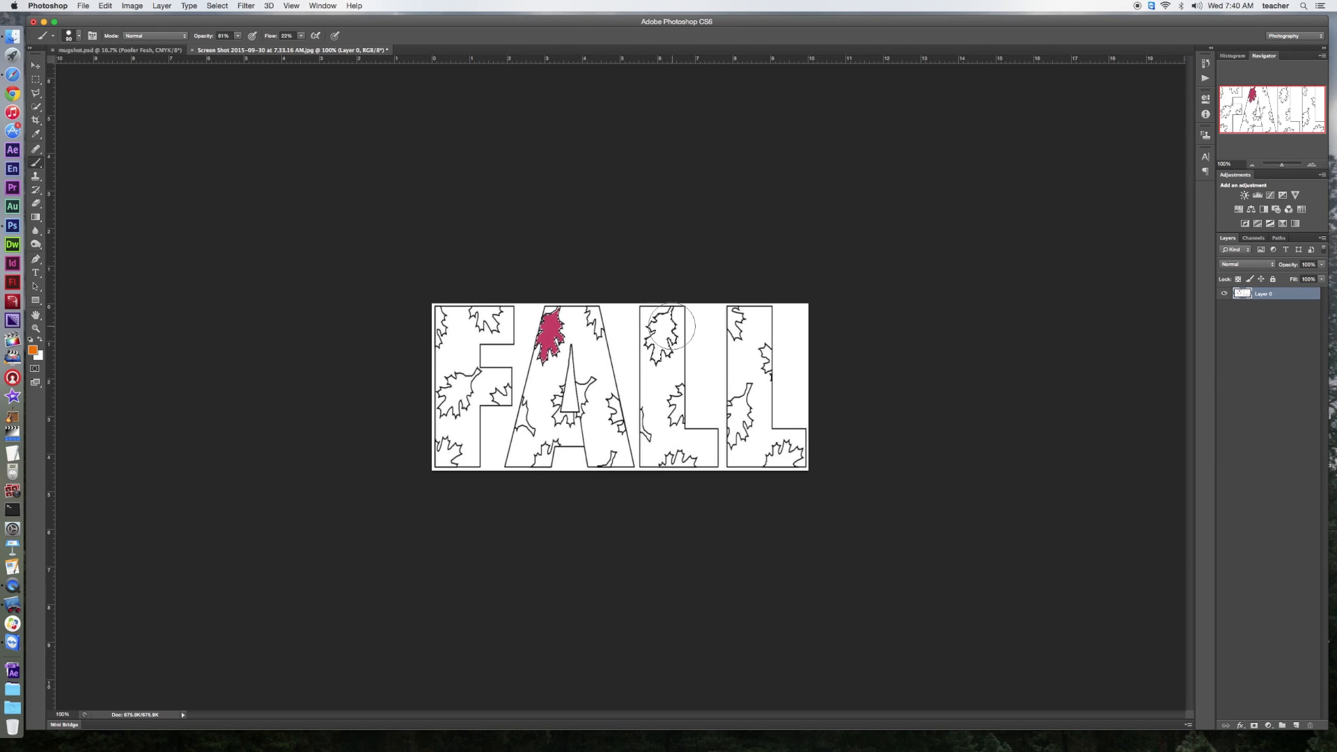
Brush orange over the leaf at the top of the first L
{"action": "left_click", "coordinate": [660, 345]}
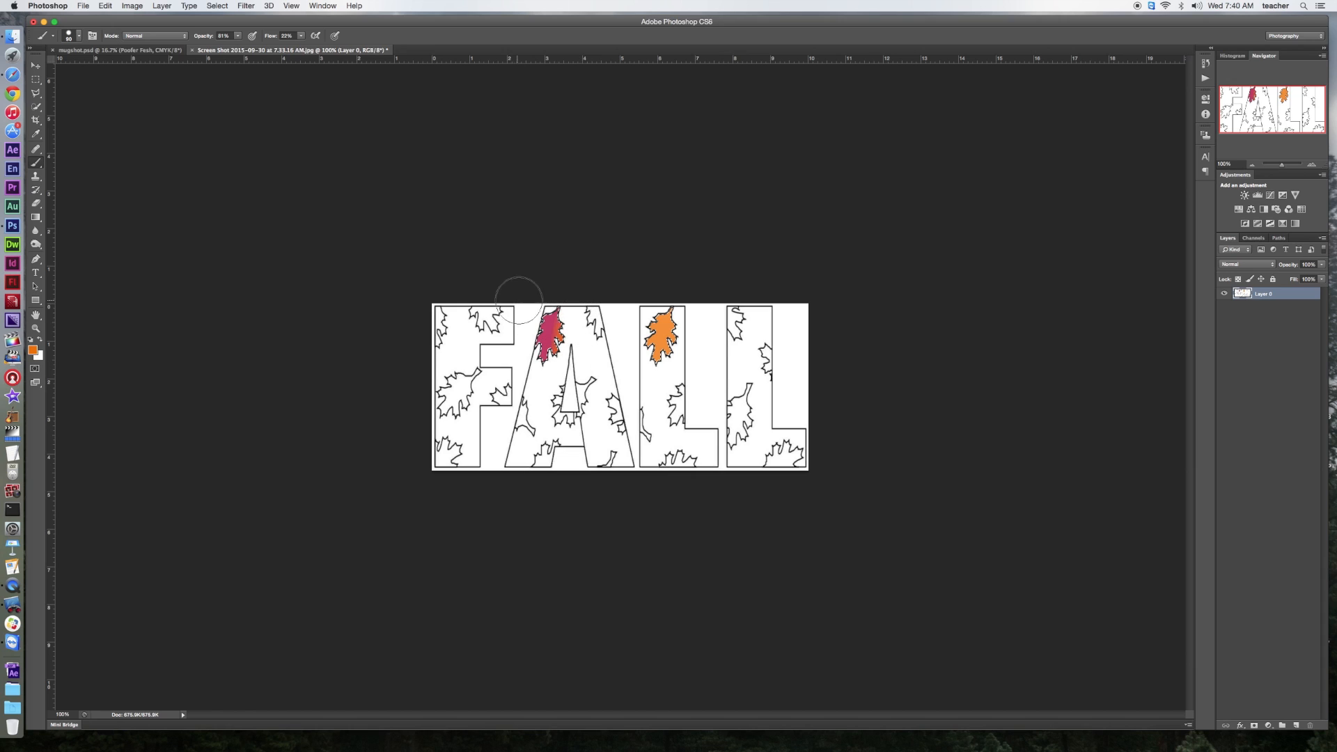
{"action": "mouse_move", "coordinate": [738, 394]}
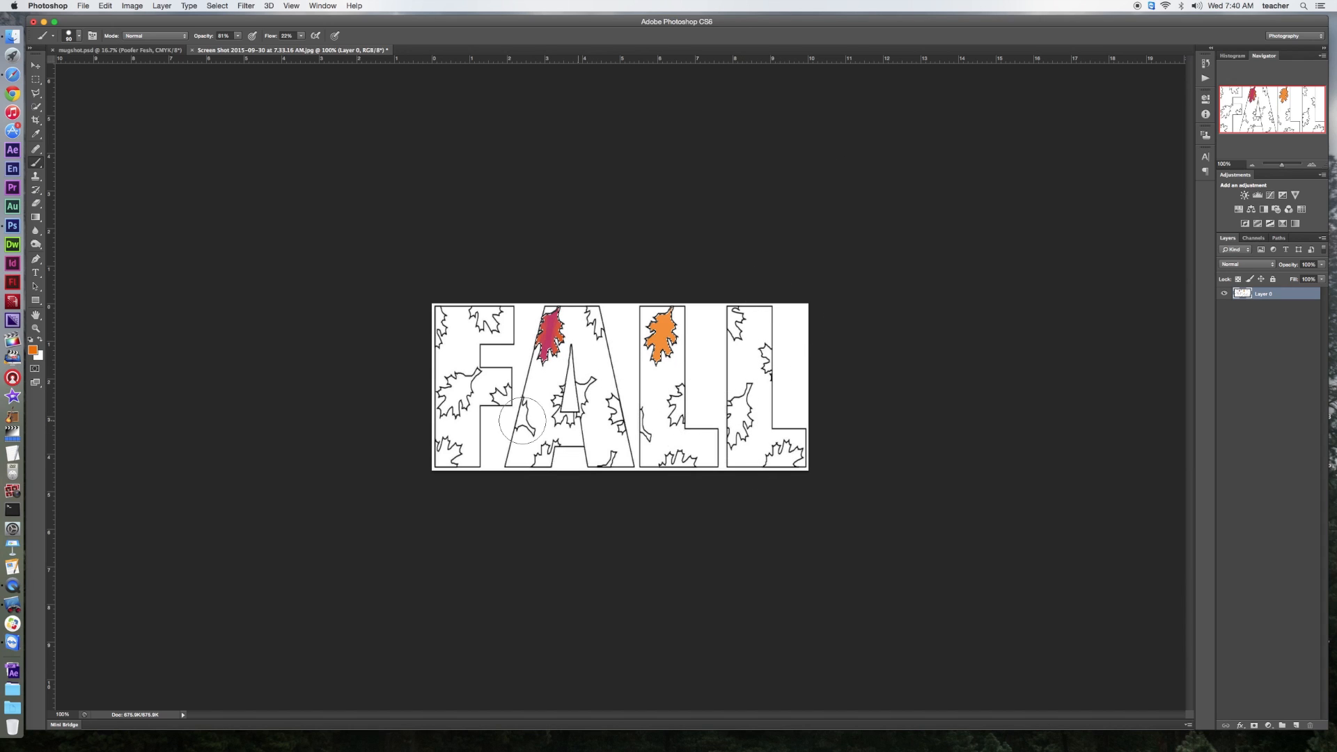
{"action": "mouse_move", "coordinate": [759, 320]}
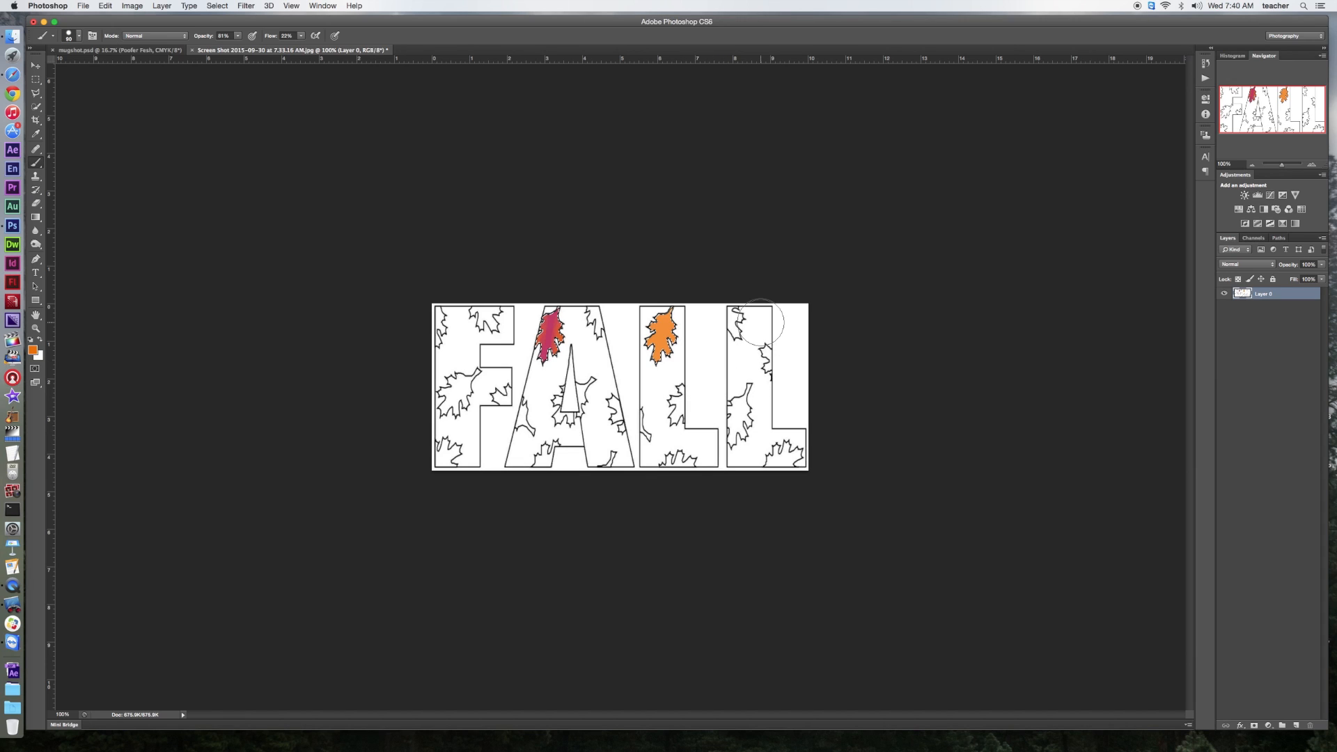
{"action": "mouse_move", "coordinate": [734, 344]}
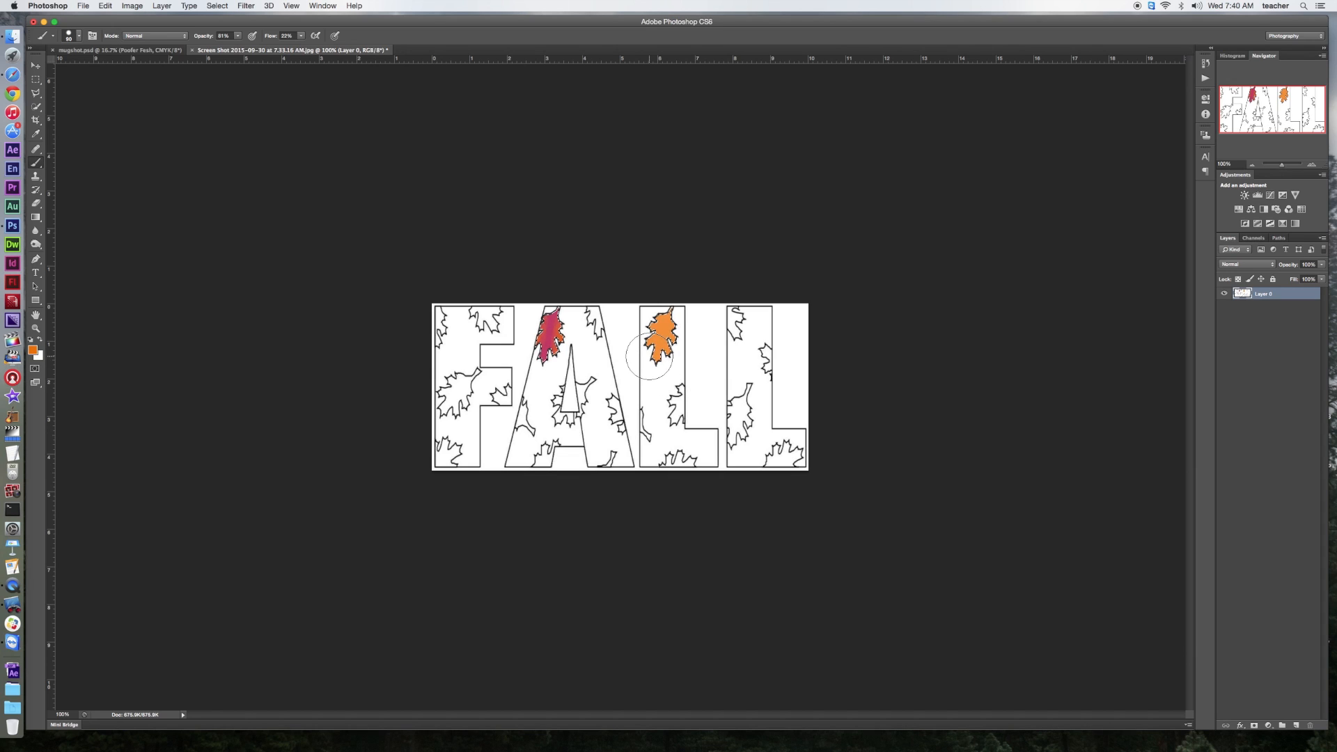
{"action": "mouse_move", "coordinate": [69, 160]}
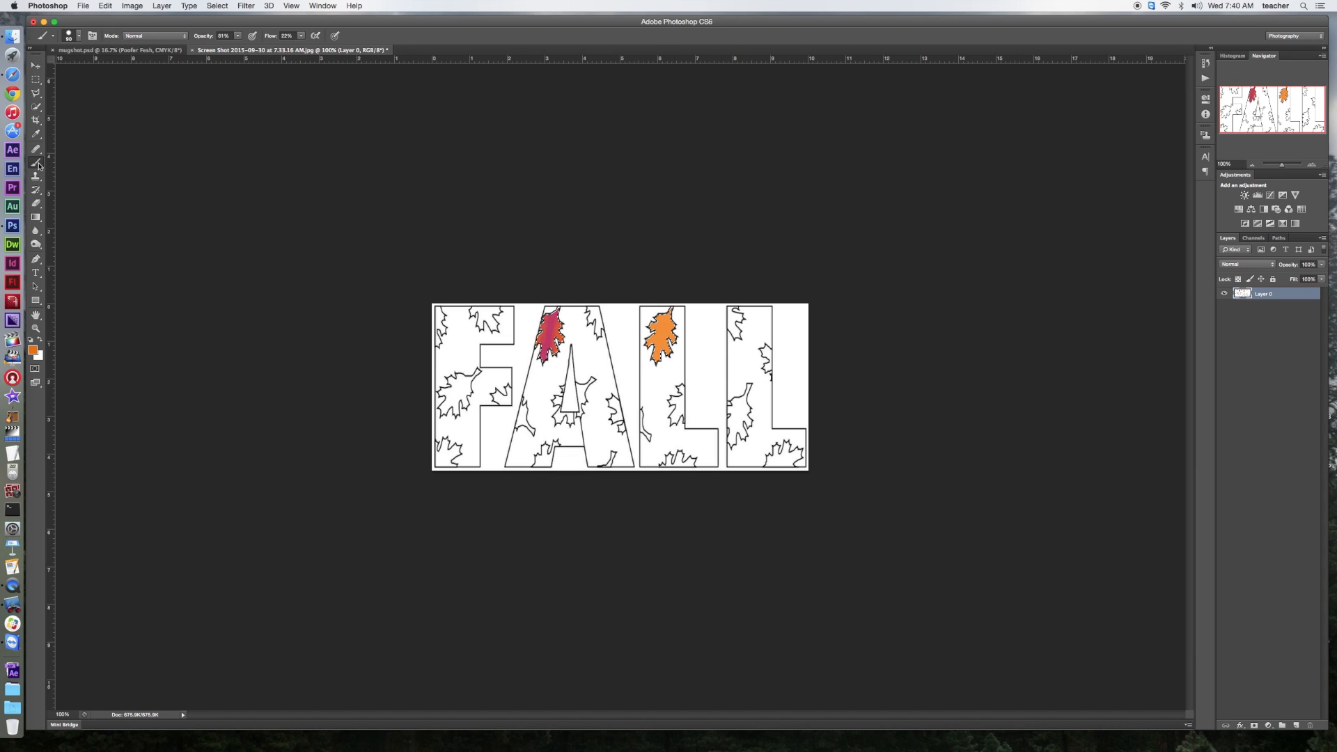
{"action": "mouse_move", "coordinate": [36, 165]}
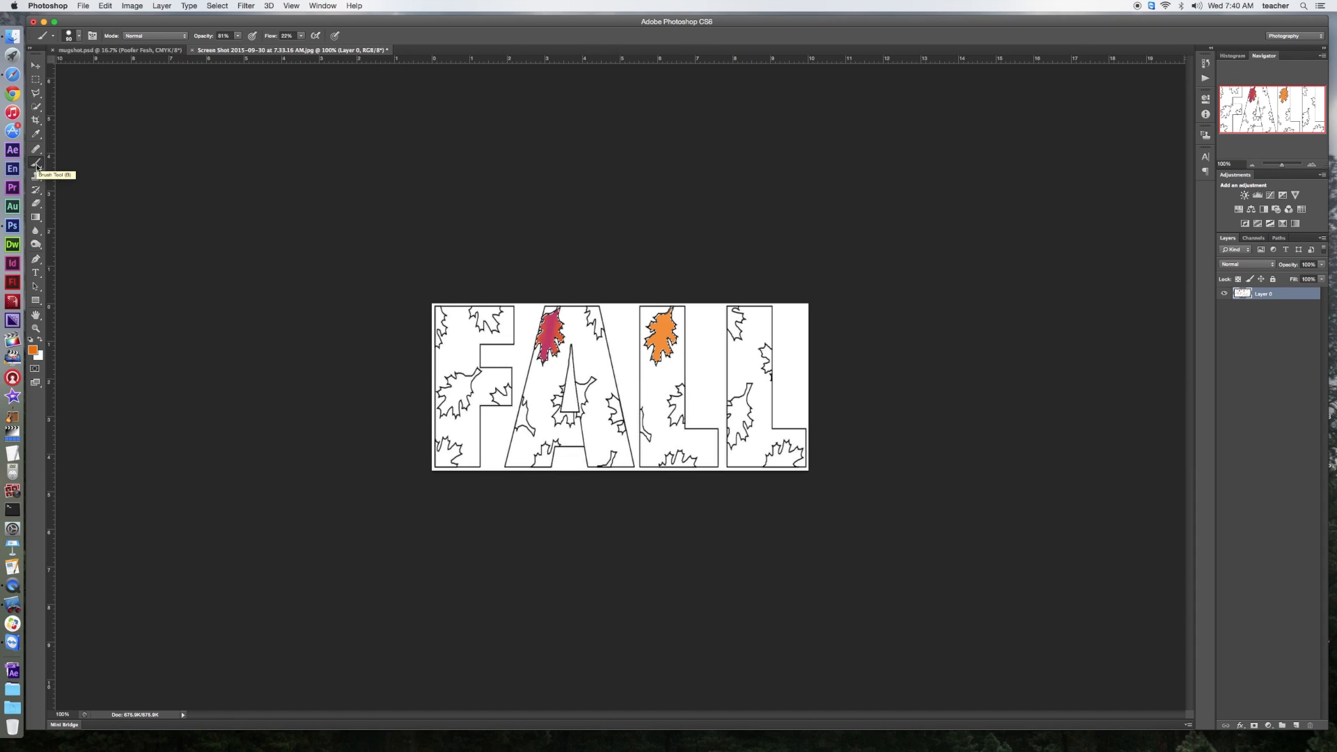
{"action": "mouse_move", "coordinate": [36, 109]}
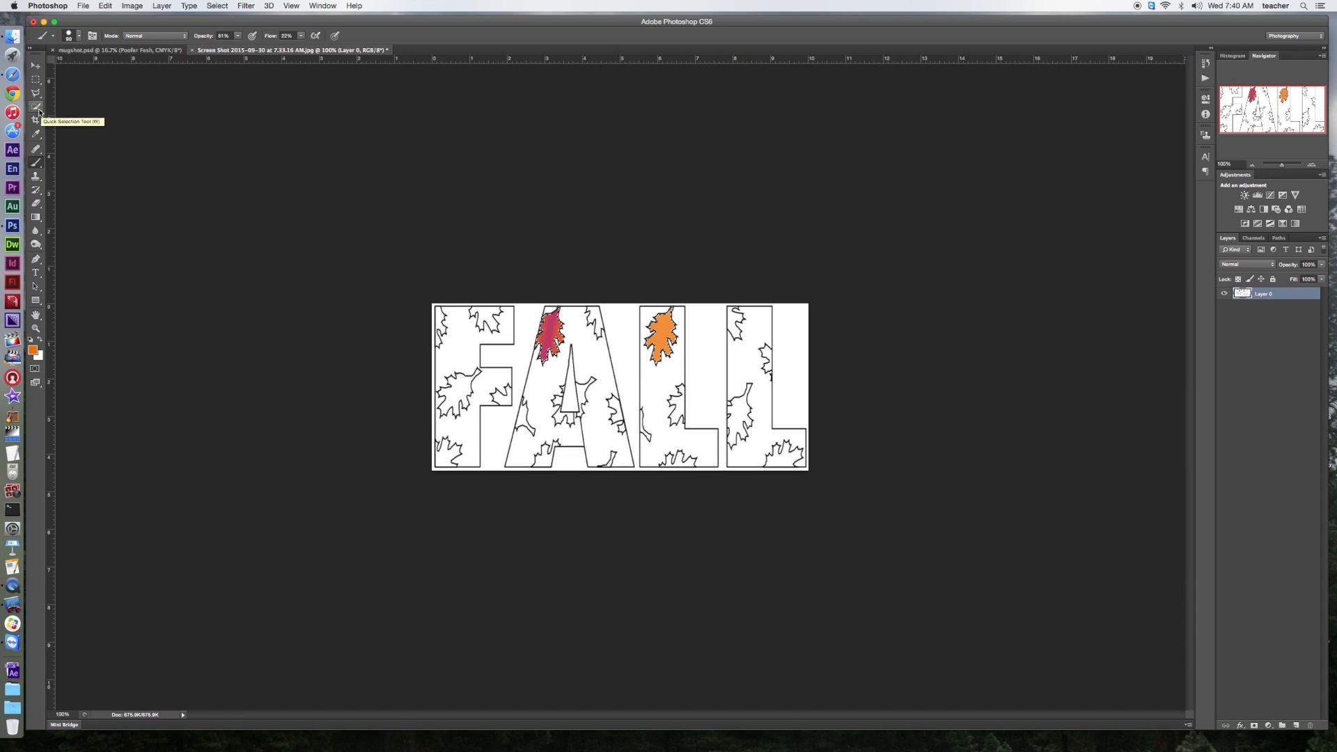
Select the leaf inside the F with the Quick Selection Tool
{"action": "left_click", "coordinate": [35, 107]}
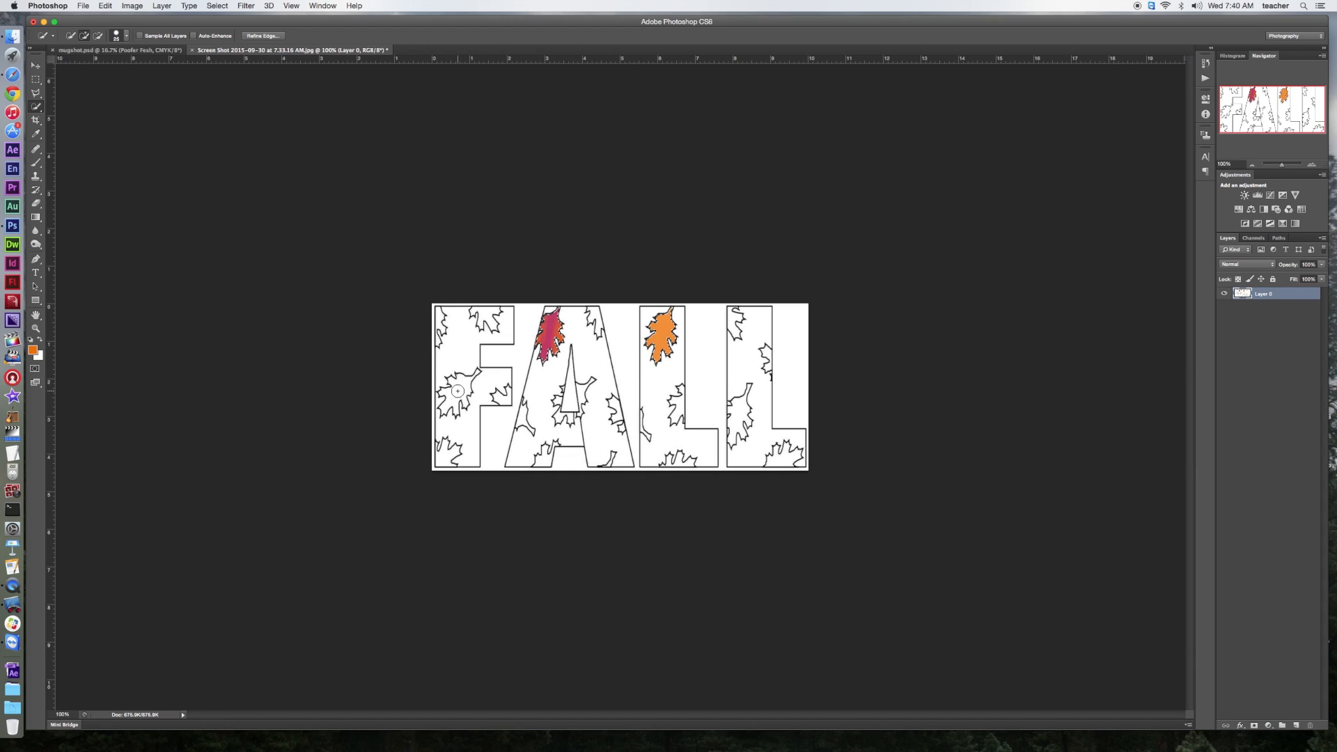
{"action": "right_click", "coordinate": [542, 349]}
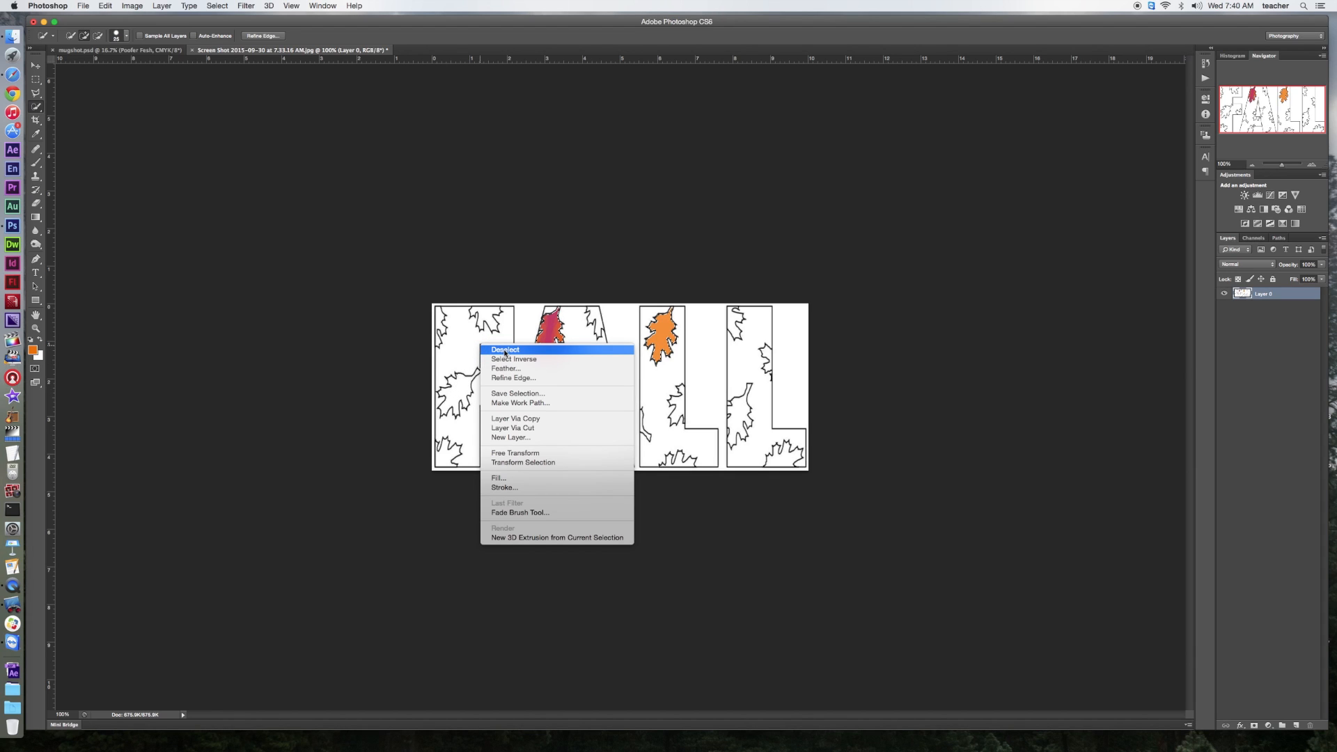
{"action": "left_click", "coordinate": [504, 350]}
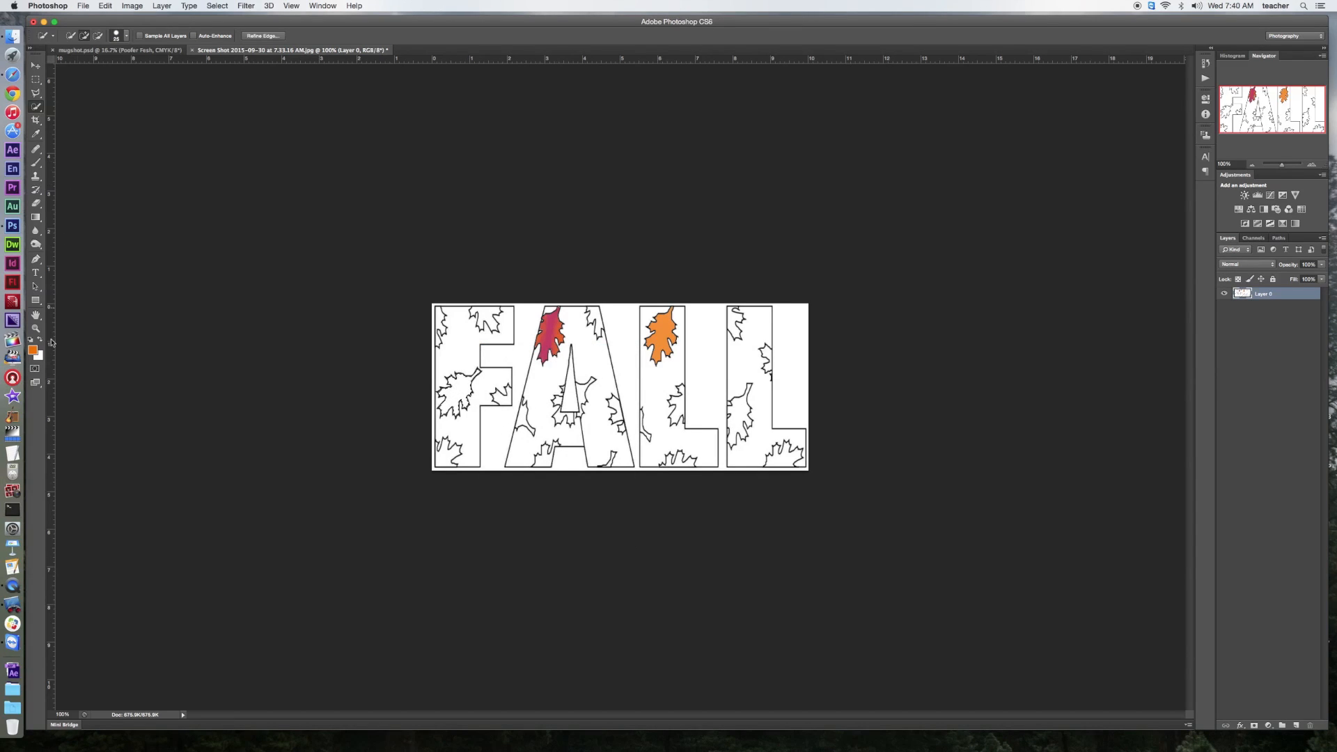
Set the foreground paint colour to a bright yellow
{"action": "left_click", "coordinate": [34, 352]}
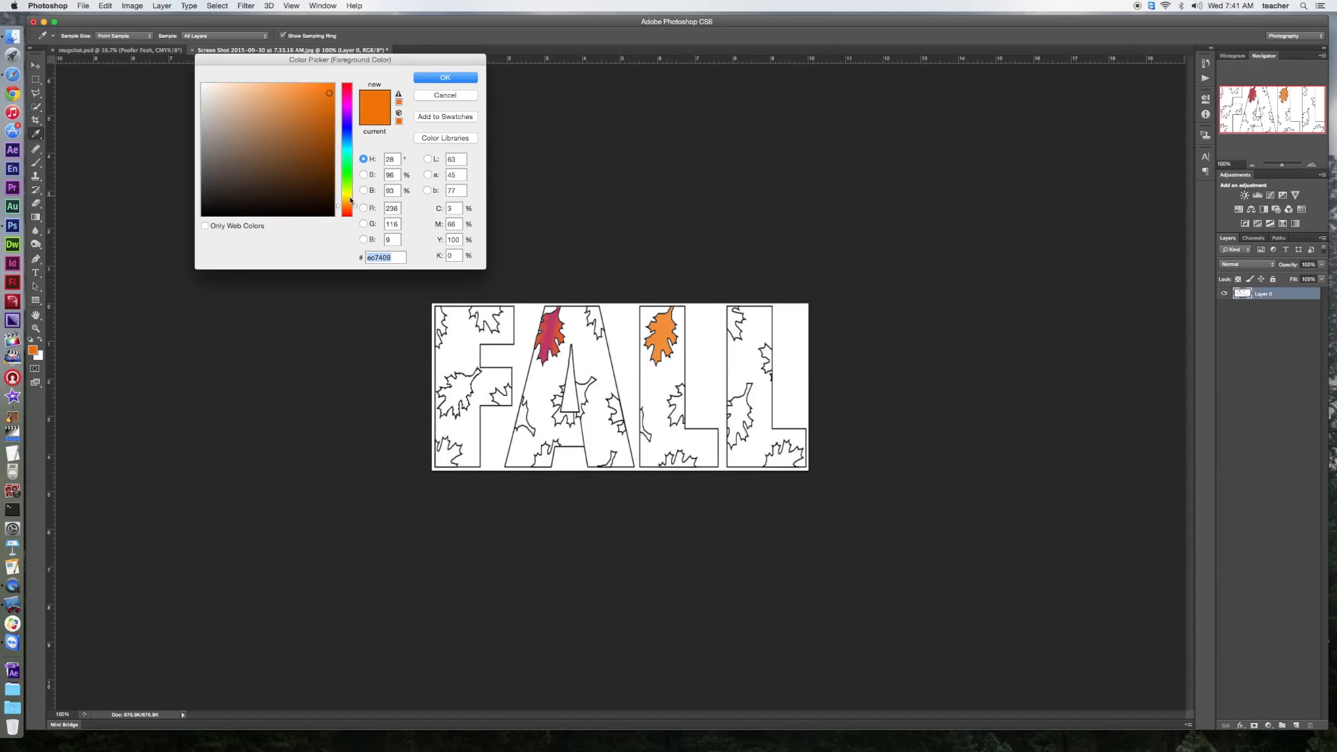
{"action": "left_click", "coordinate": [347, 185]}
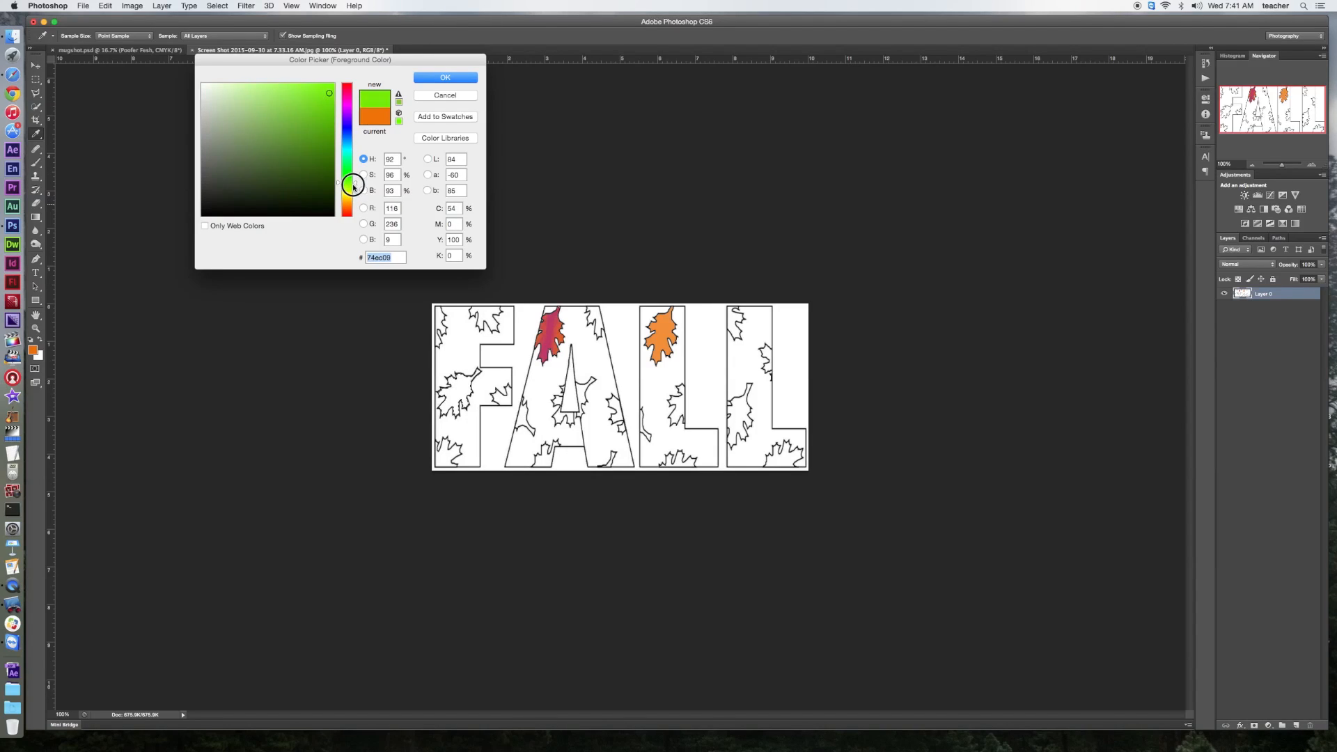
{"action": "left_click", "coordinate": [347, 94]}
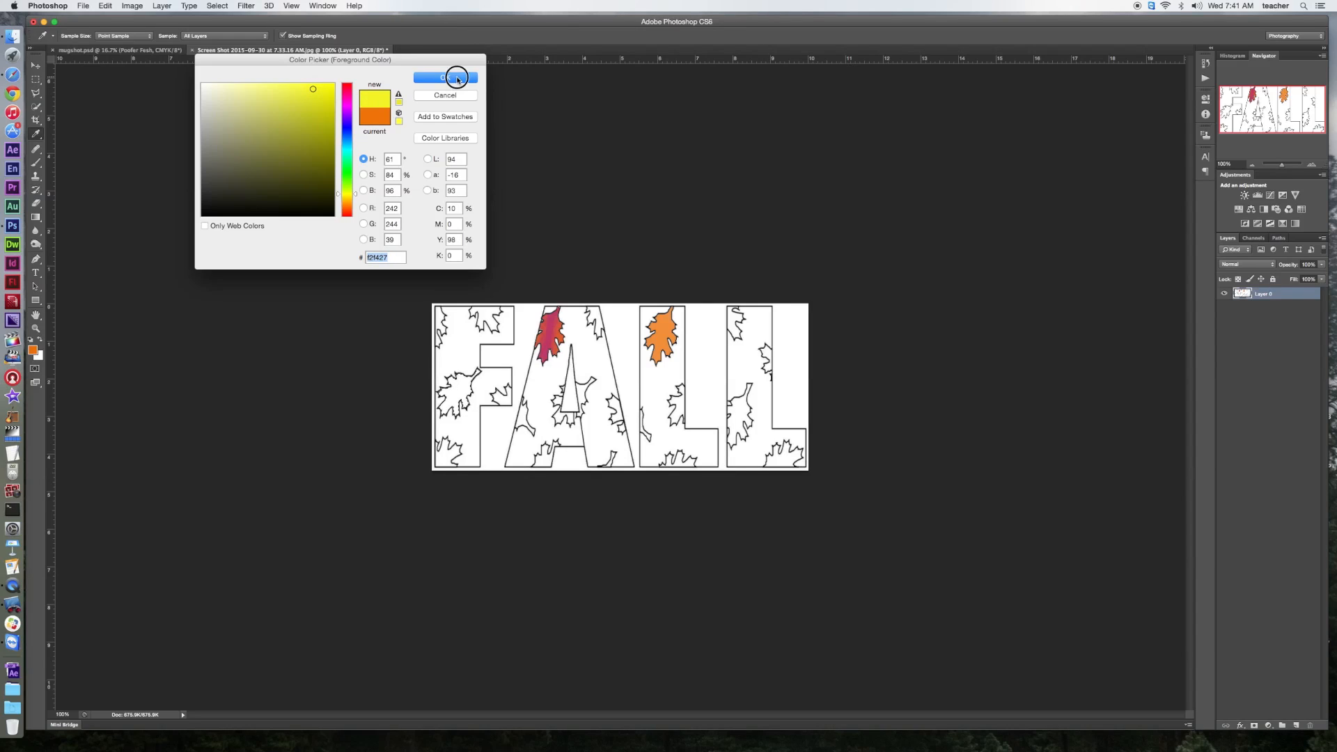
{"action": "left_click", "coordinate": [446, 77]}
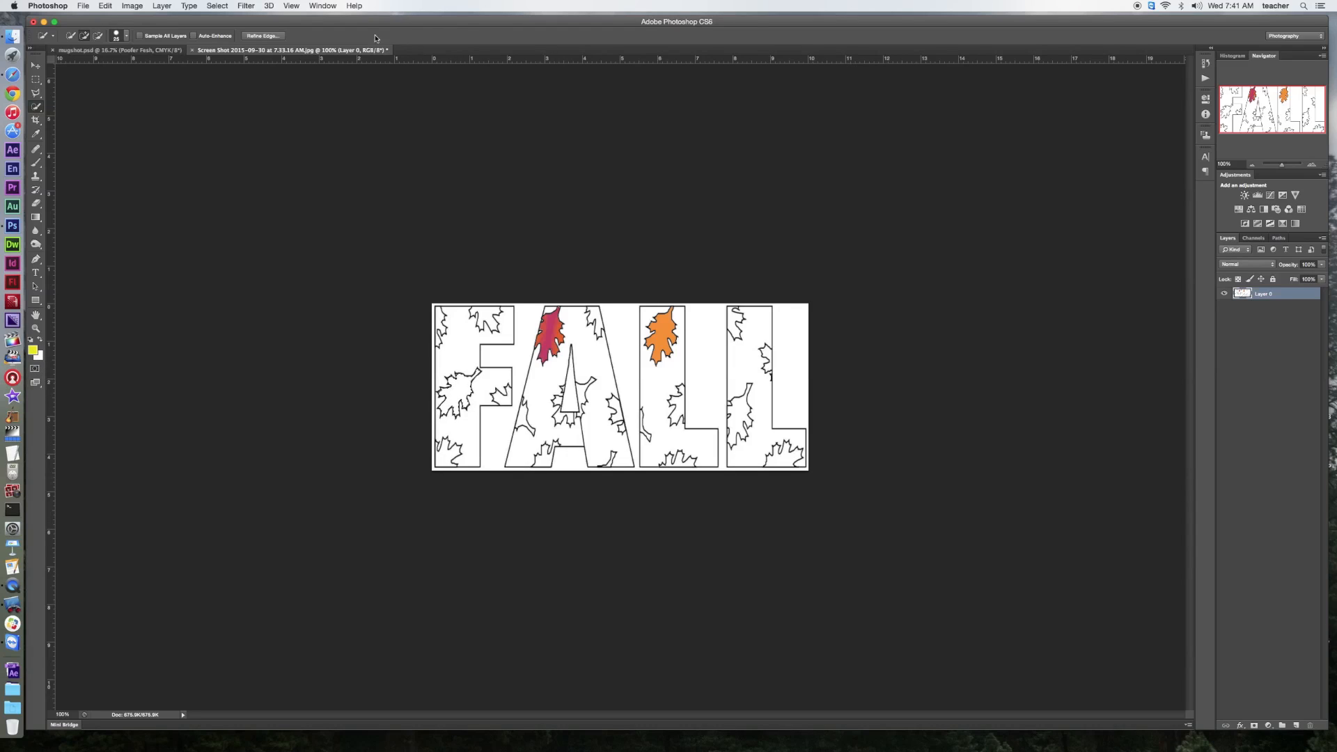
Fill the selected F leaf with the yellow foreground colour via Edit > Fill
{"action": "left_click", "coordinate": [105, 5]}
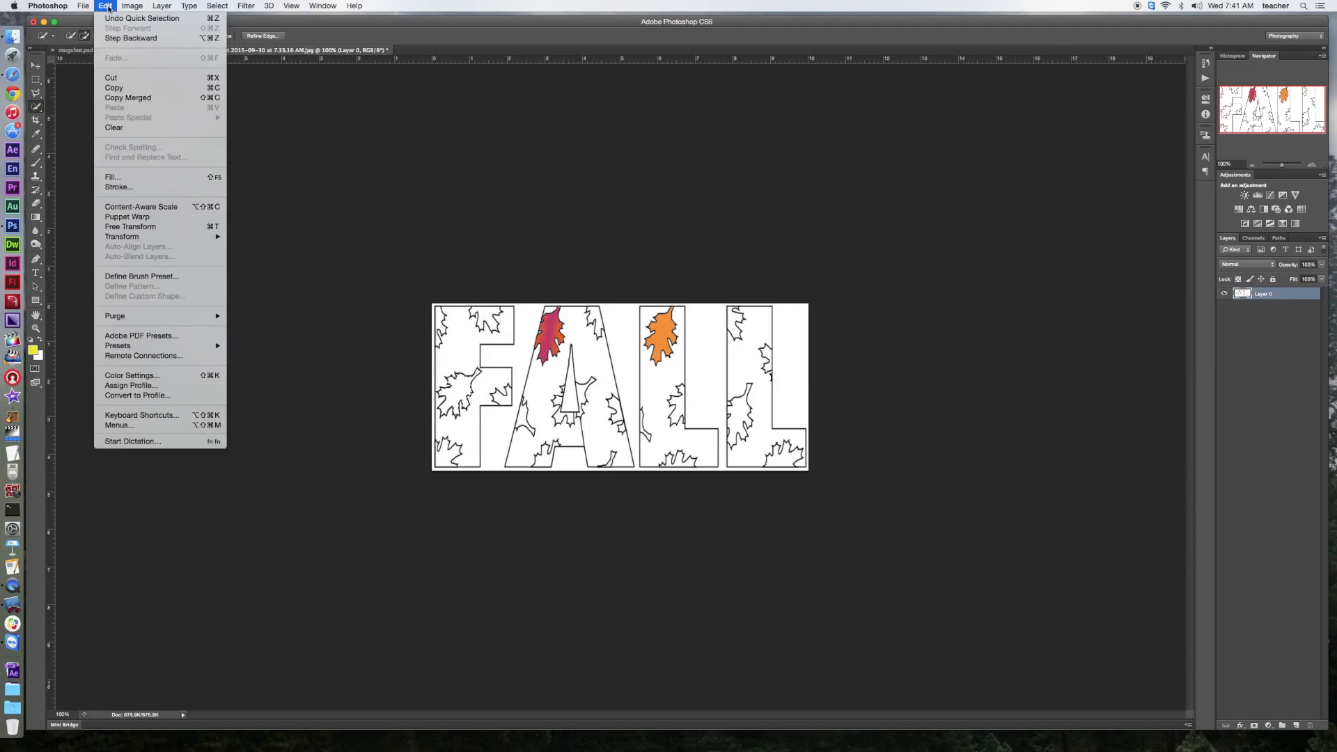
{"action": "mouse_move", "coordinate": [145, 177]}
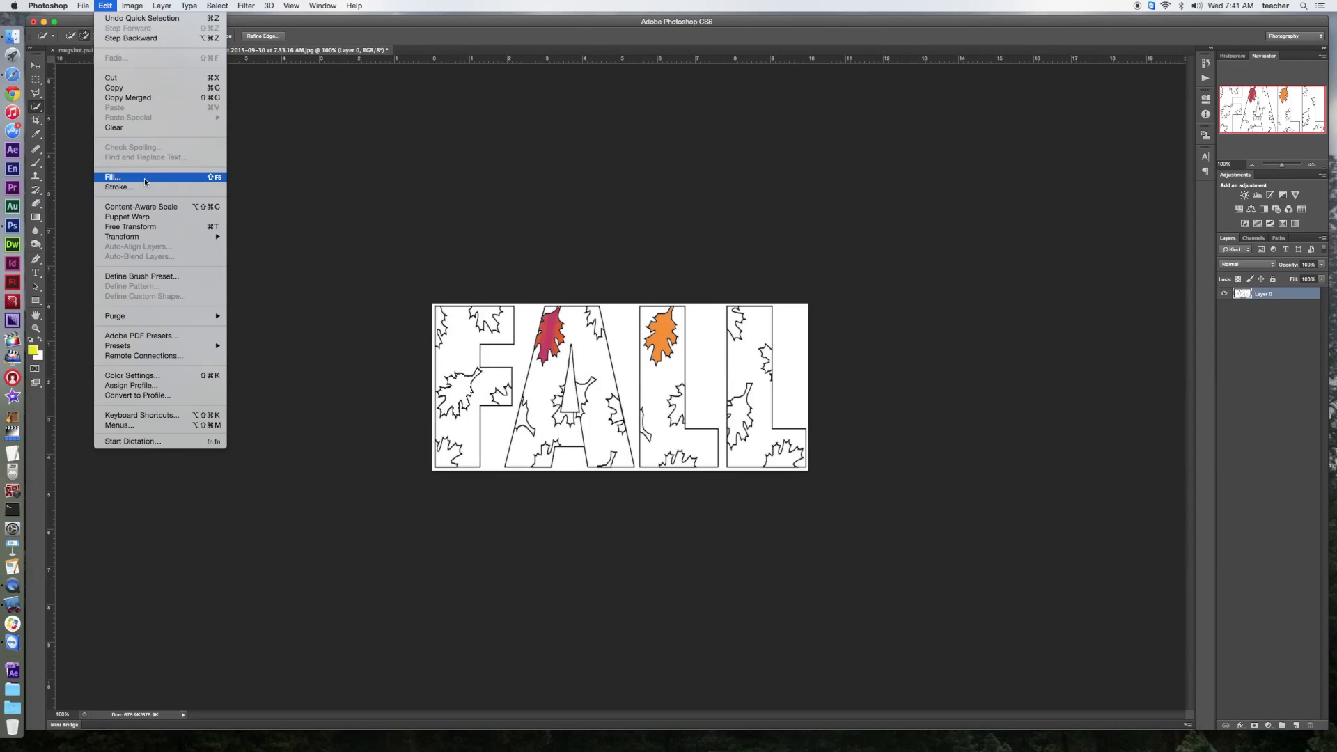
{"action": "left_click", "coordinate": [112, 177]}
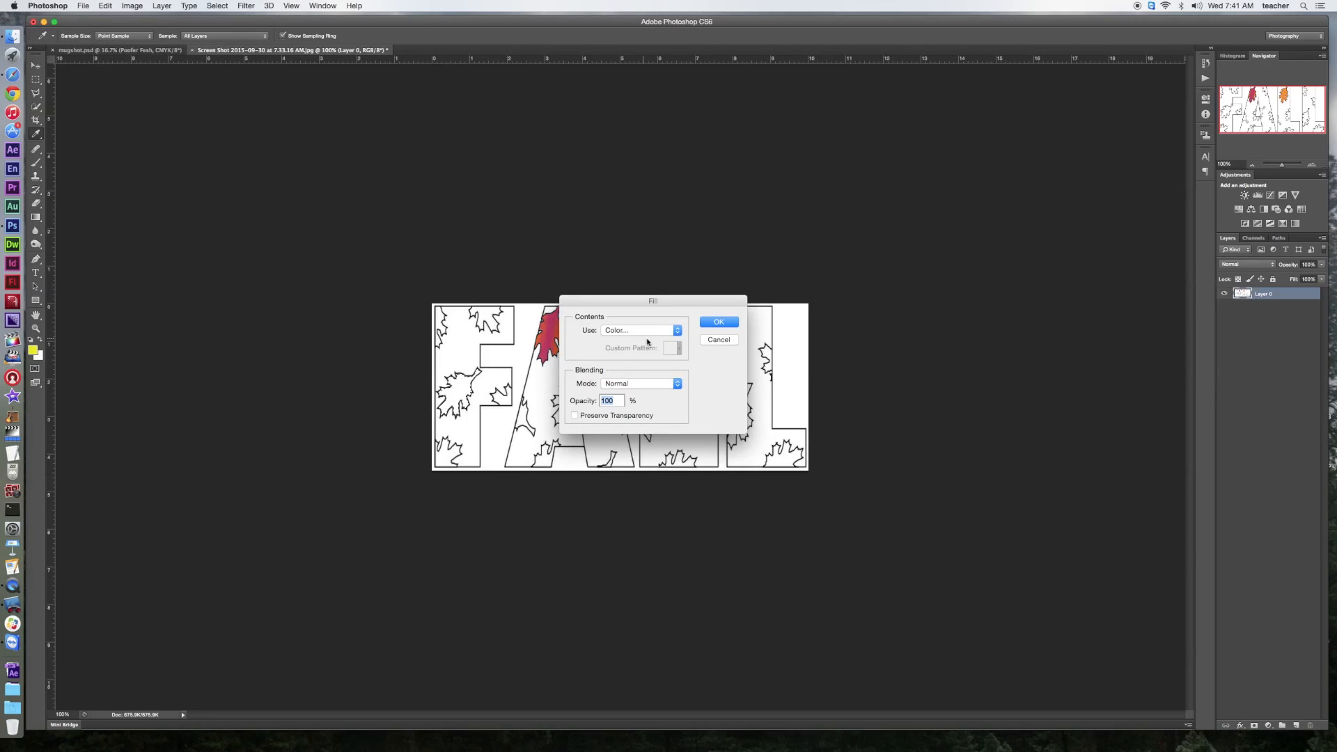
{"action": "left_click", "coordinate": [640, 330]}
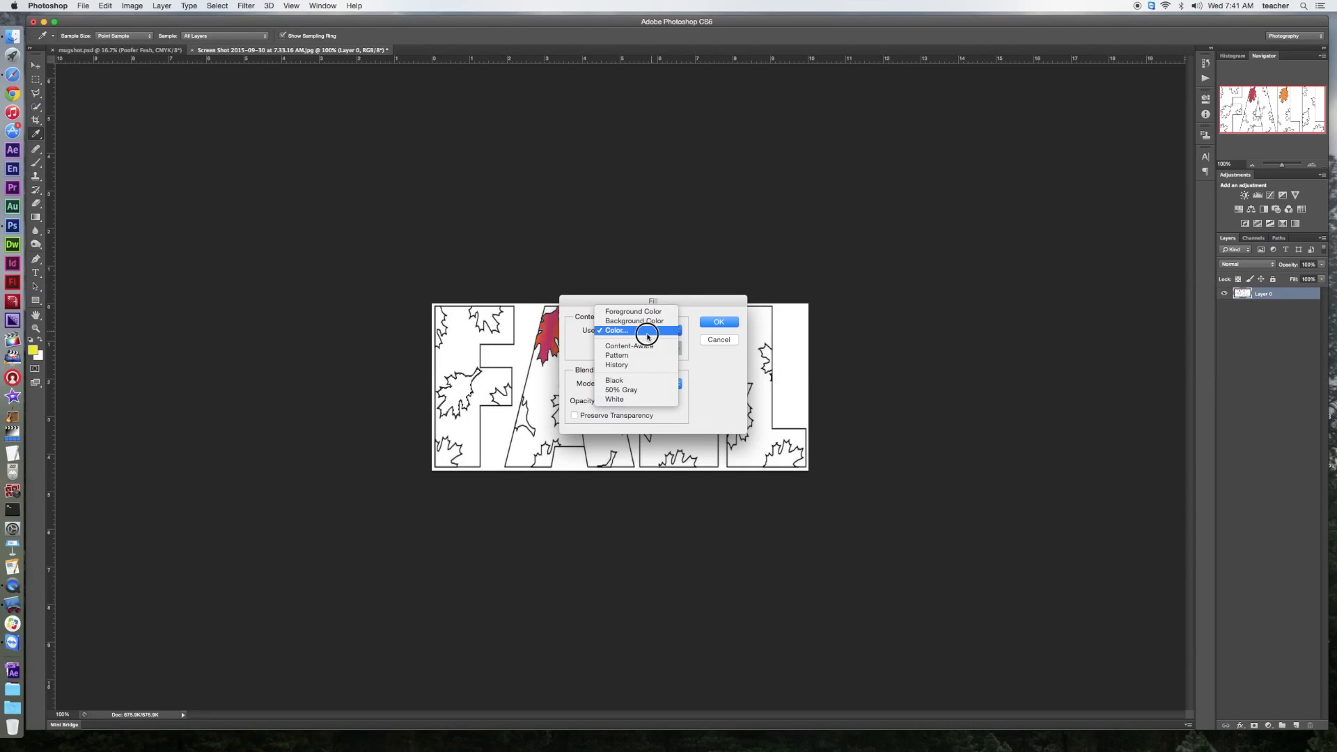
{"action": "left_click", "coordinate": [616, 330]}
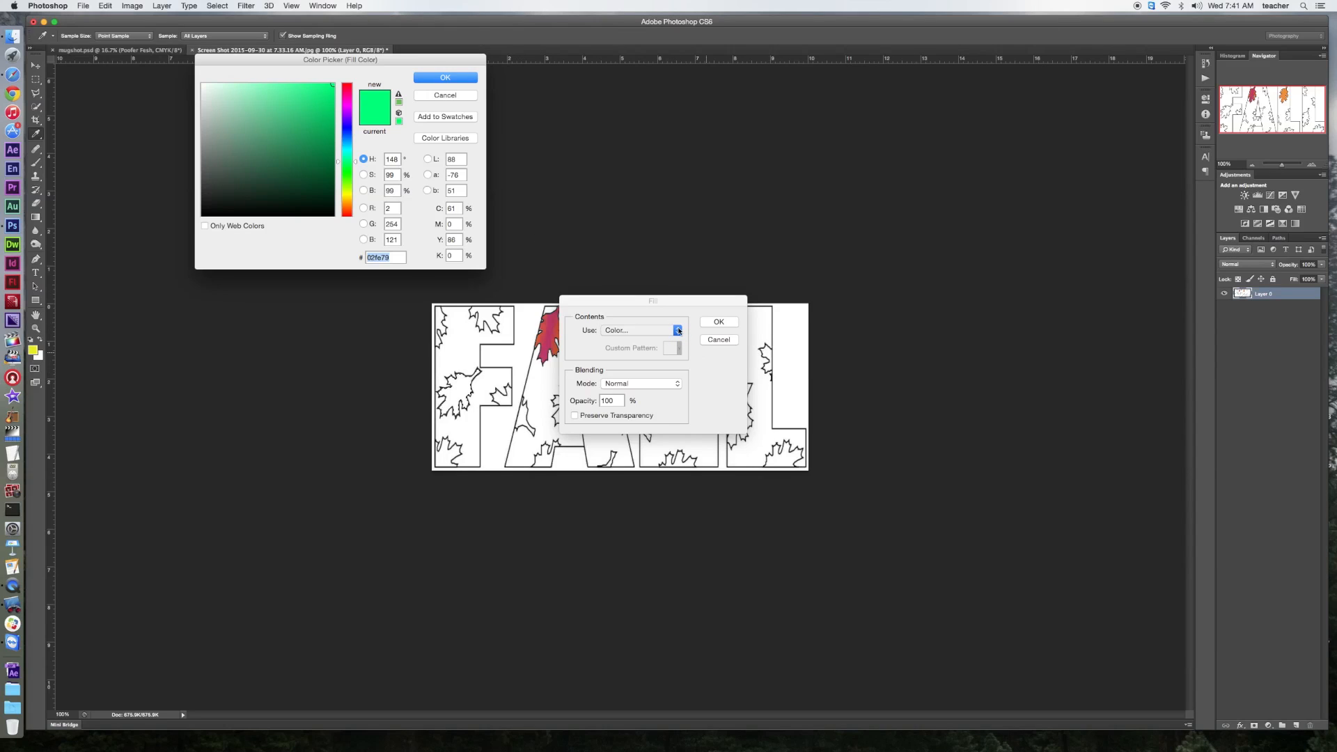
{"action": "left_click", "coordinate": [677, 330]}
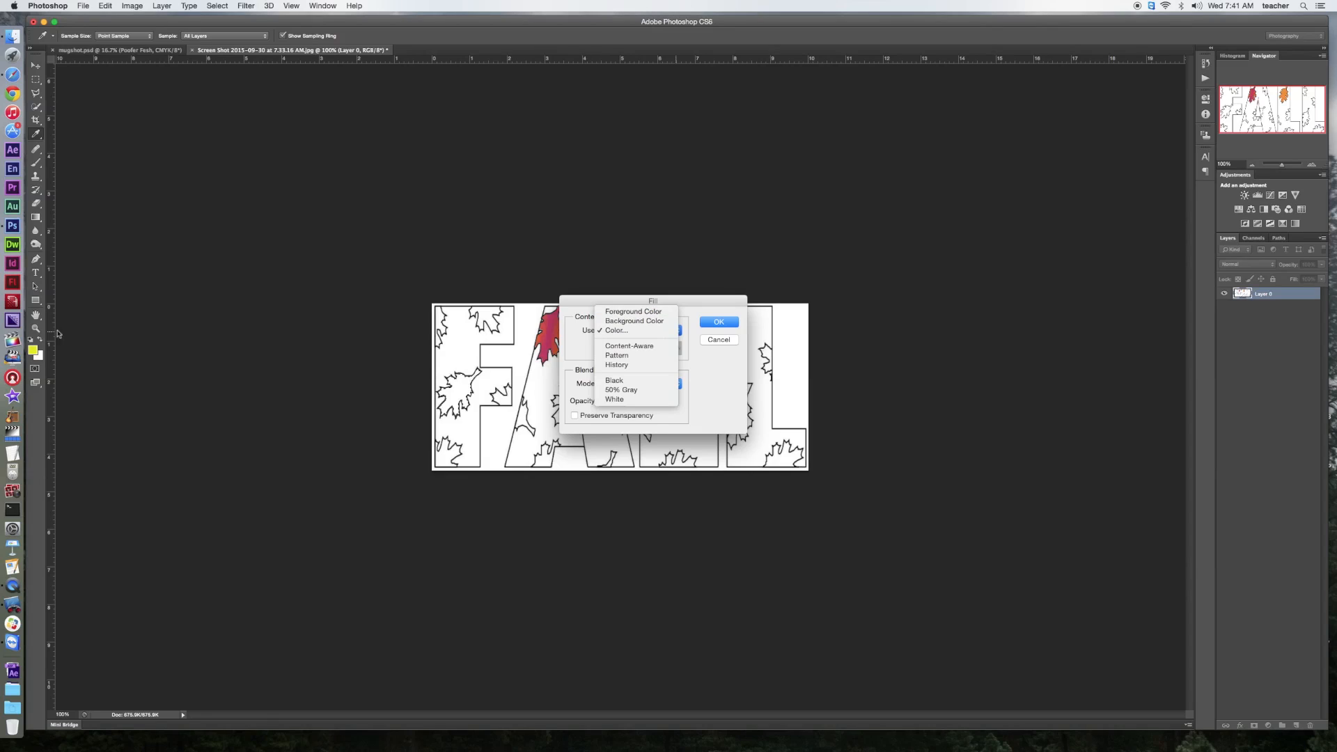
{"action": "mouse_move", "coordinate": [43, 362]}
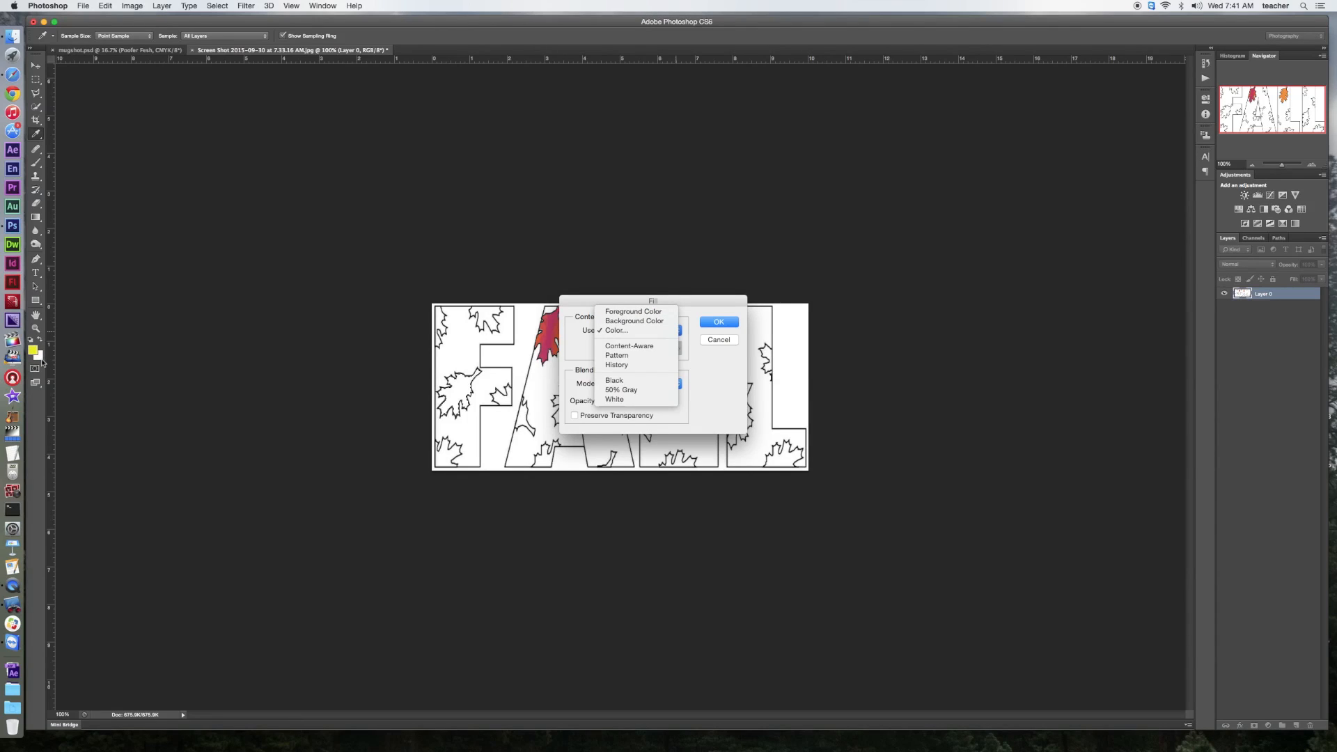
{"action": "left_click", "coordinate": [632, 311]}
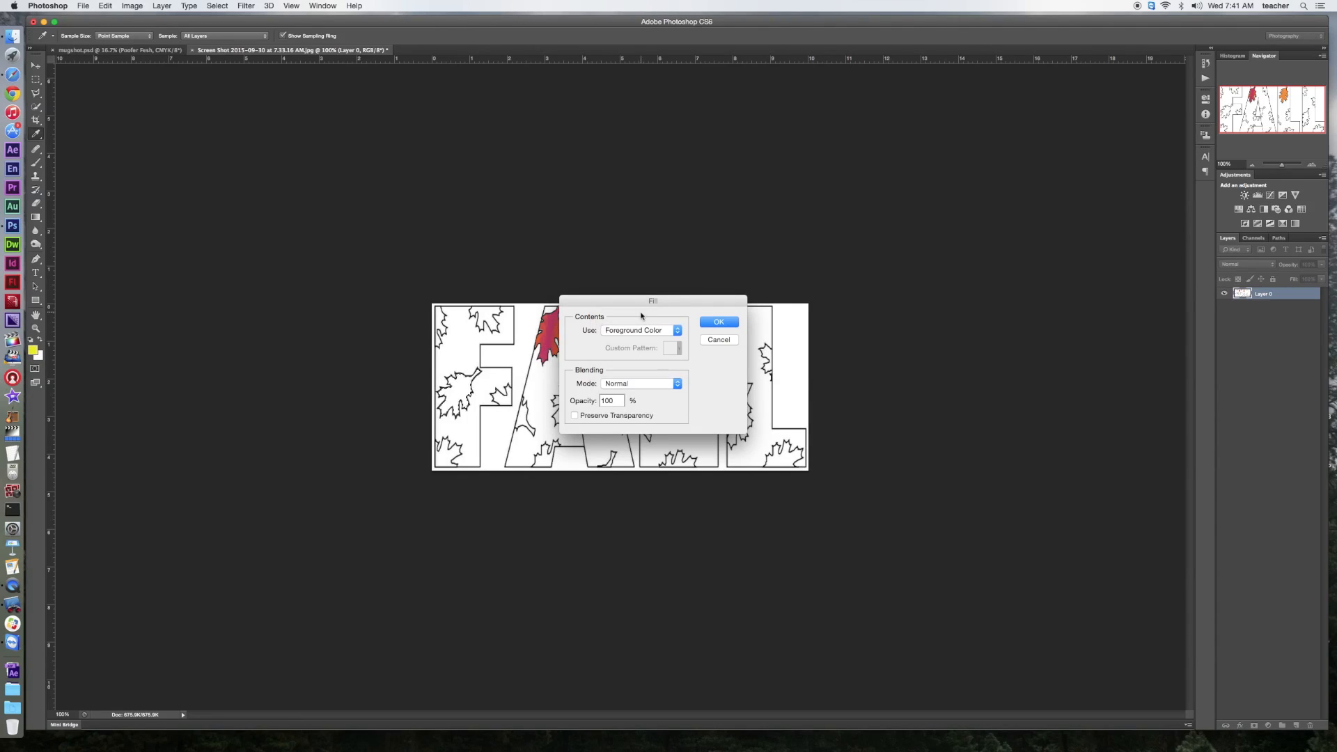
{"action": "left_click", "coordinate": [719, 322]}
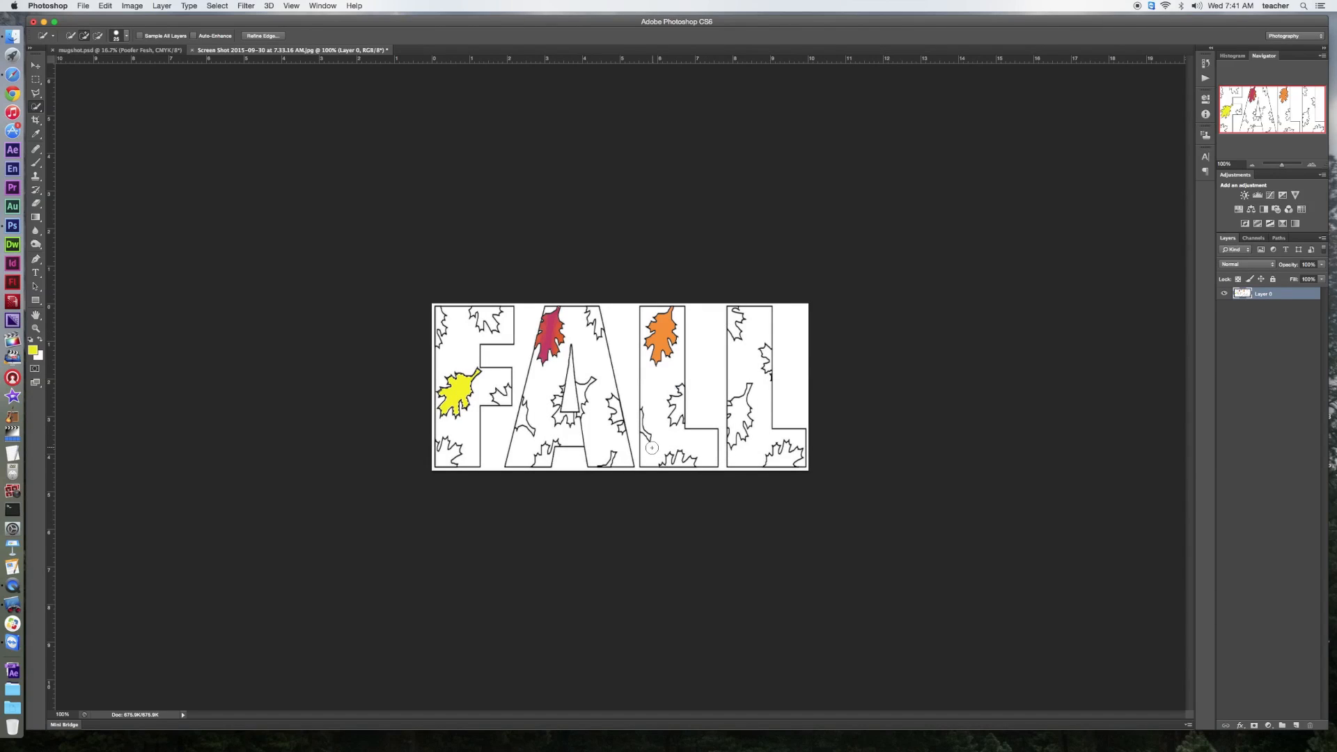